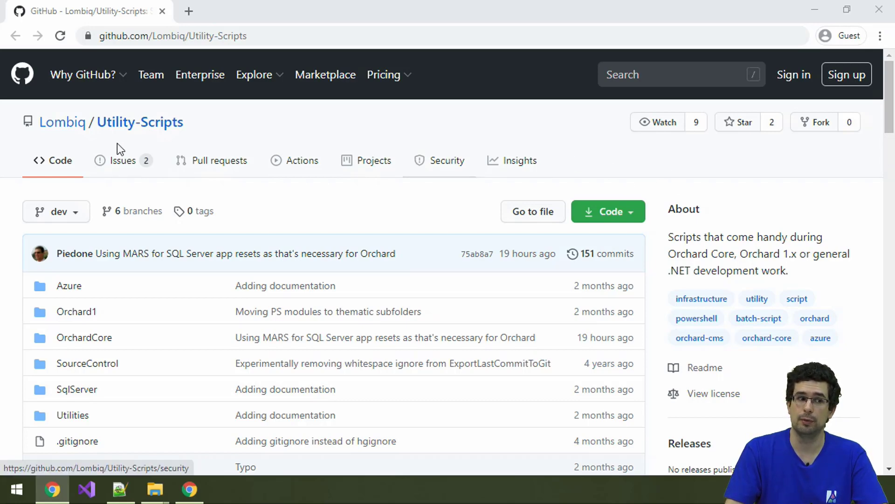
Scan the repository's script categories: OrchardCore, Azure, Orchard1 and SqlServer
{"action": "scroll", "scroll_direction": "down", "scroll_amount": 3}
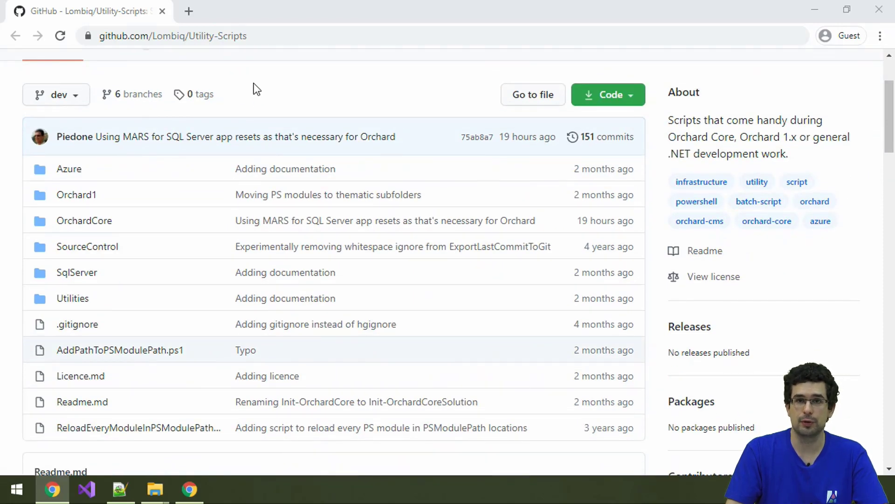
{"action": "scroll", "scroll_direction": "down", "scroll_amount": 3}
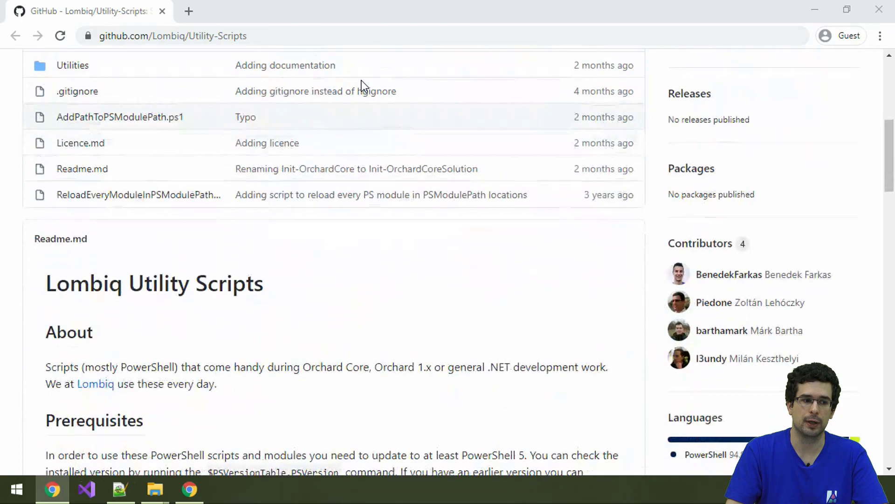
{"action": "scroll", "scroll_direction": "down", "scroll_amount": 3}
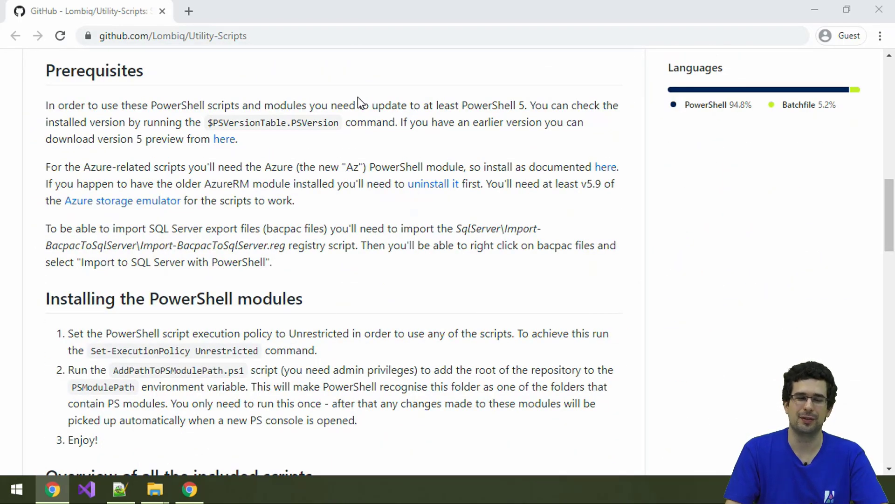
{"action": "scroll", "scroll_direction": "down", "scroll_amount": 3}
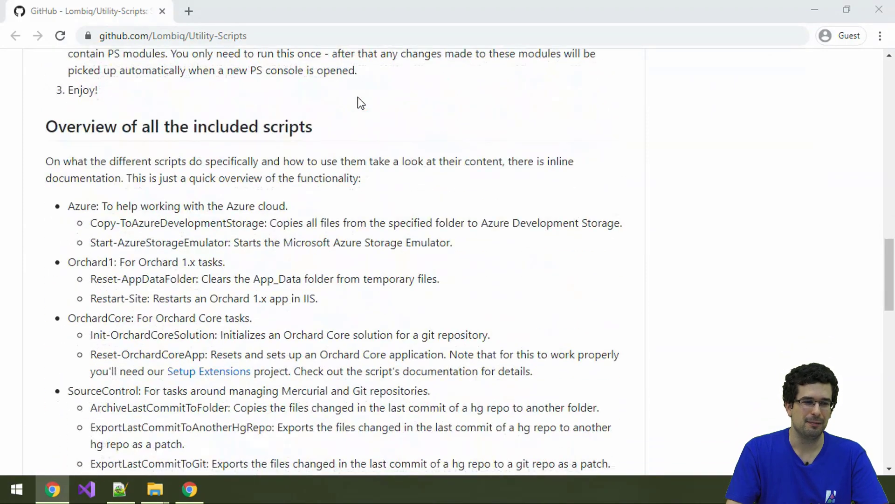
{"action": "scroll", "scroll_direction": "down", "scroll_amount": 3}
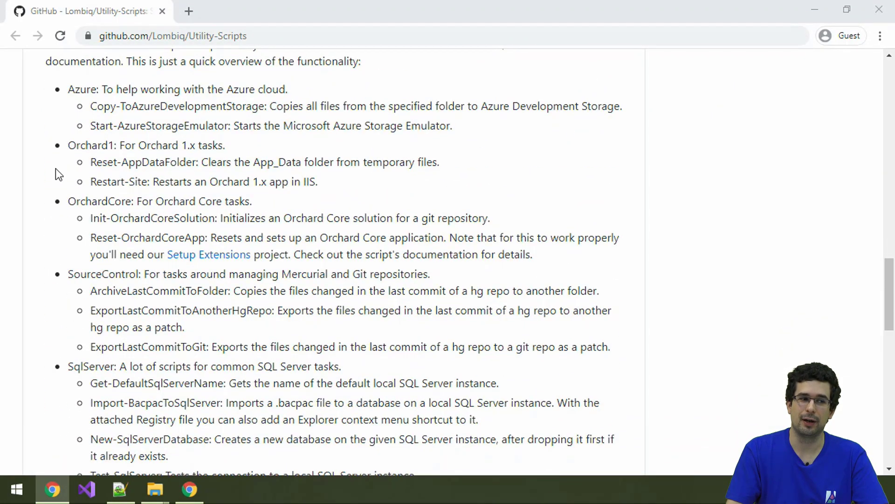
{"action": "double_click", "coordinate": [99, 202]}
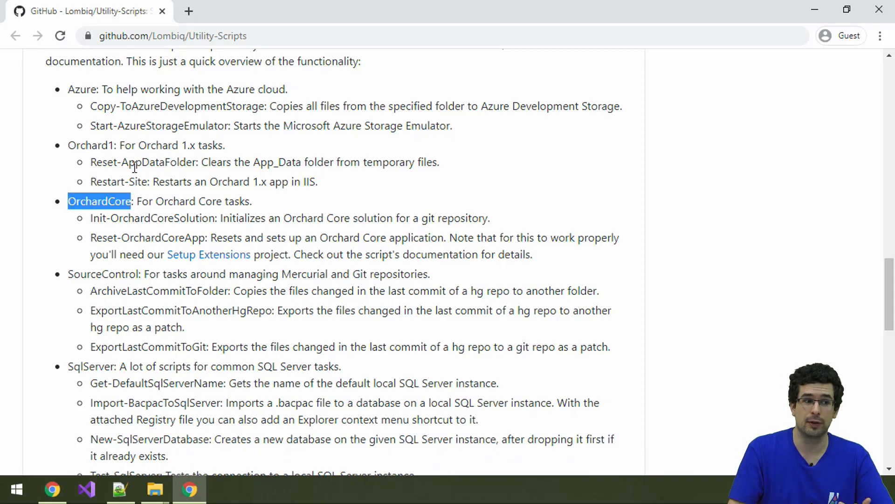
{"action": "double_click", "coordinate": [81, 89]}
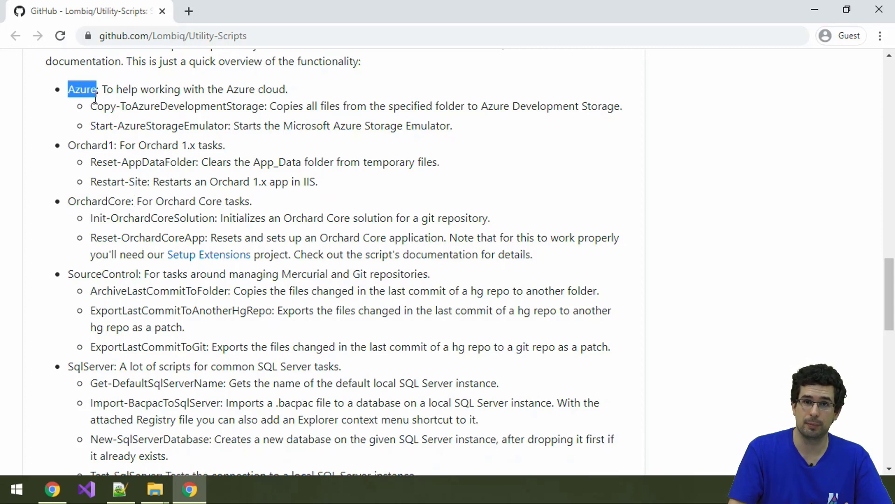
{"action": "double_click", "coordinate": [90, 145]}
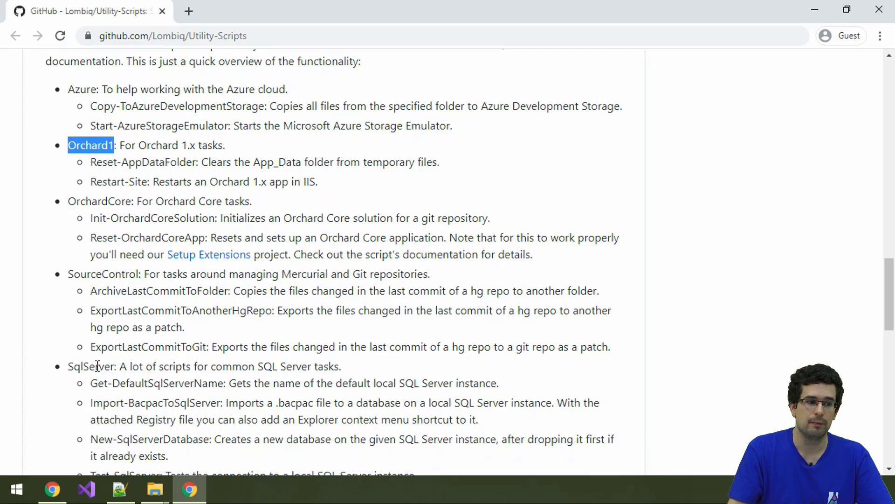
{"action": "scroll", "scroll_direction": "down", "scroll_amount": 3}
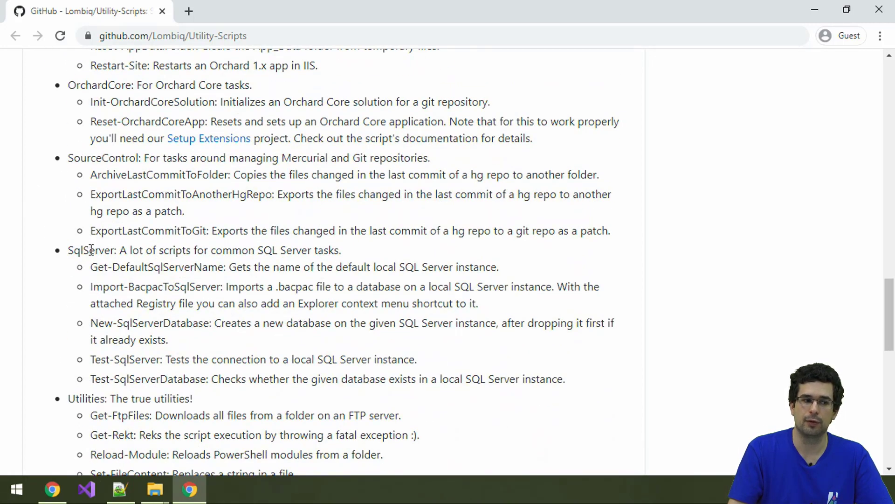
{"action": "double_click", "coordinate": [89, 251]}
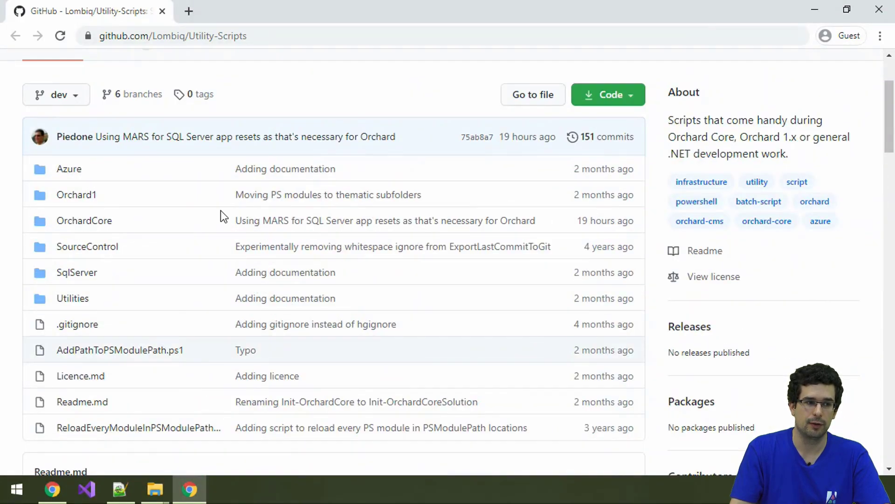
Open OrchardCore/Init-OrchardCoreSolution.psm1 and select the example's -ModuleName and -ThemeName options
{"action": "left_click", "coordinate": [84, 220]}
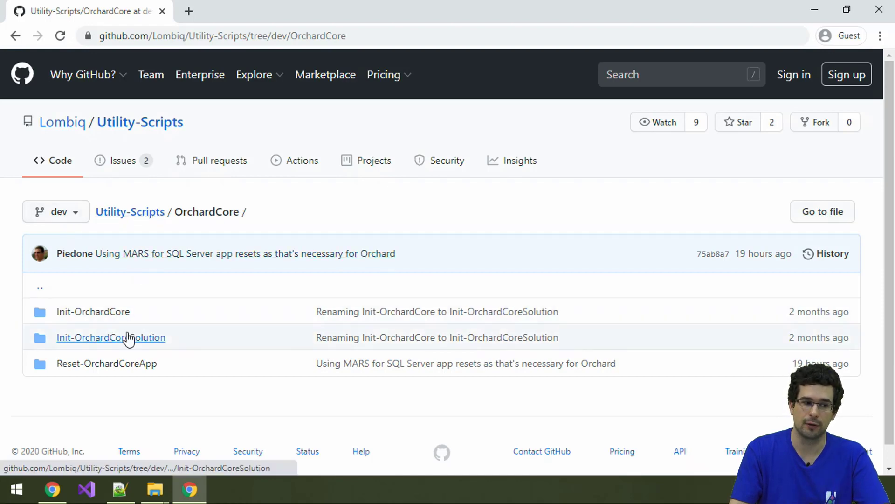
{"action": "left_click", "coordinate": [111, 338]}
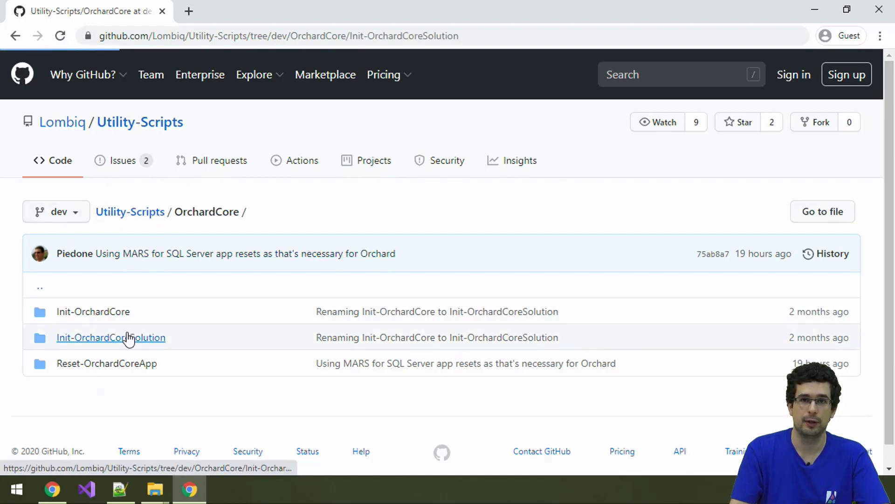
{"action": "left_click", "coordinate": [111, 338]}
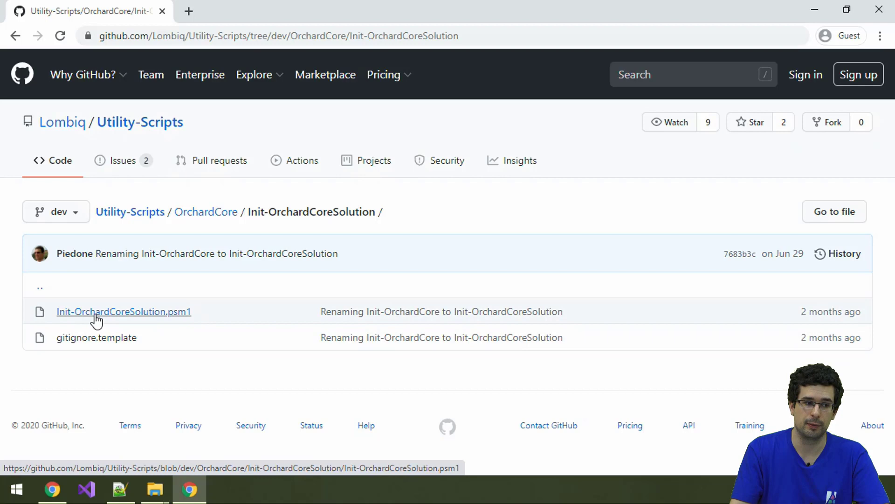
{"action": "left_click", "coordinate": [123, 312]}
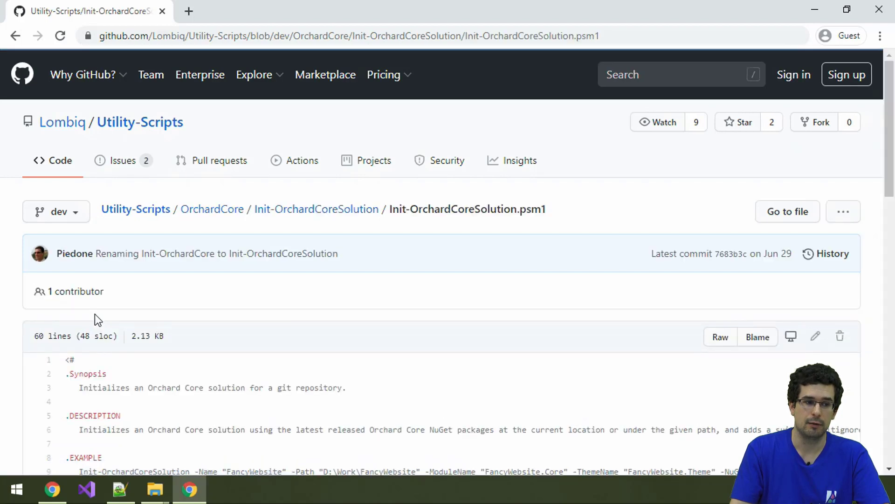
{"action": "scroll", "scroll_direction": "down", "scroll_amount": 3}
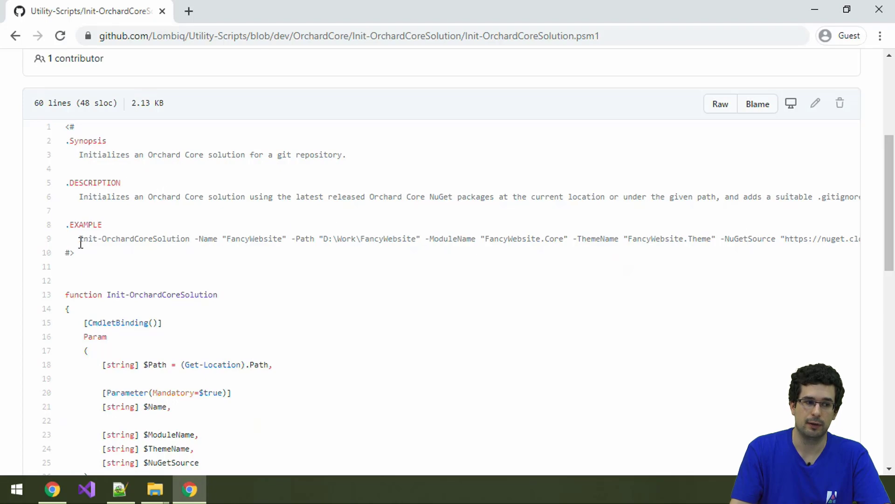
{"action": "left_click_drag", "start_coordinate": [79, 238], "coordinate": [808, 238]}
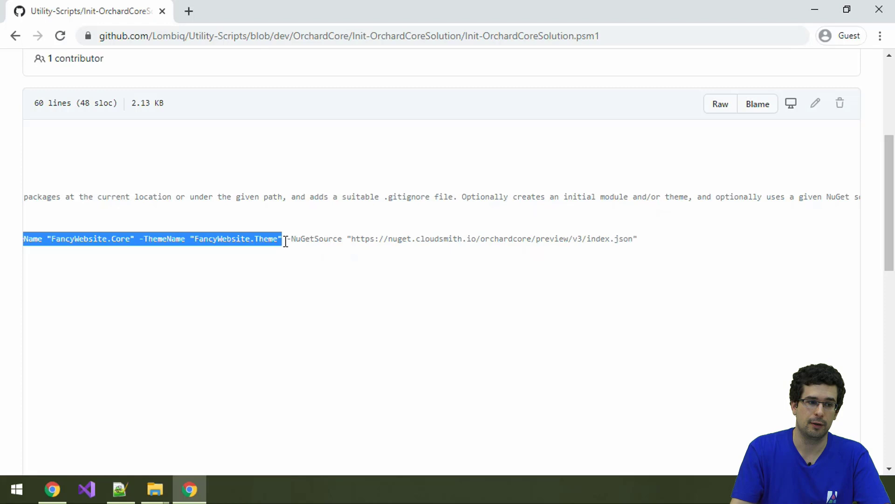
{"action": "mouse_move", "coordinate": [526, 219]}
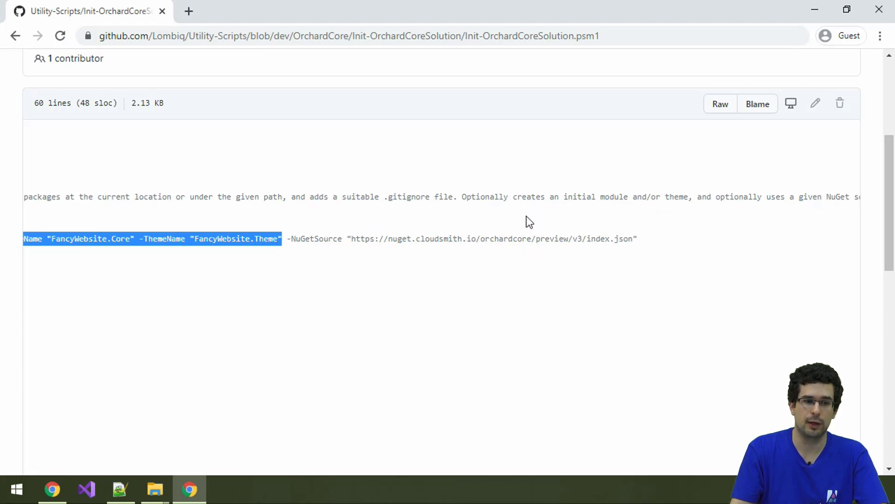
{"action": "mouse_move", "coordinate": [473, 238]}
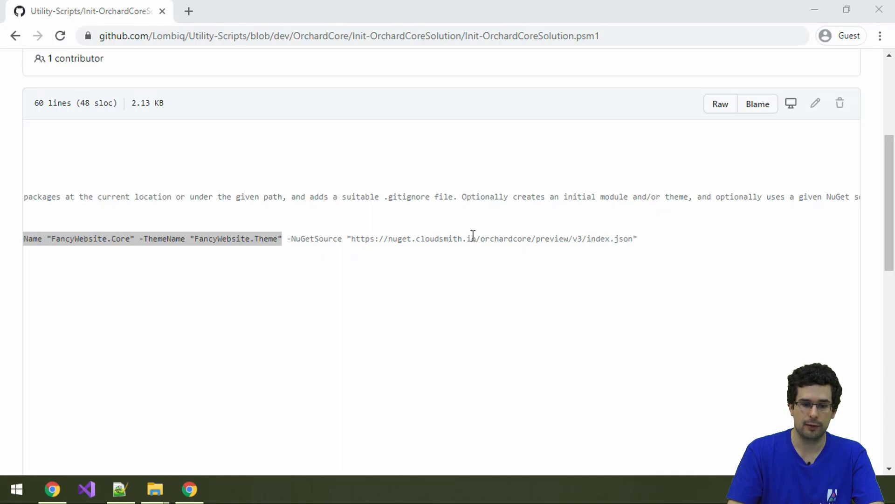
Launch PowerShell from the DojoCourse folder's right-click menu in File Explorer
{"action": "left_click", "coordinate": [154, 488]}
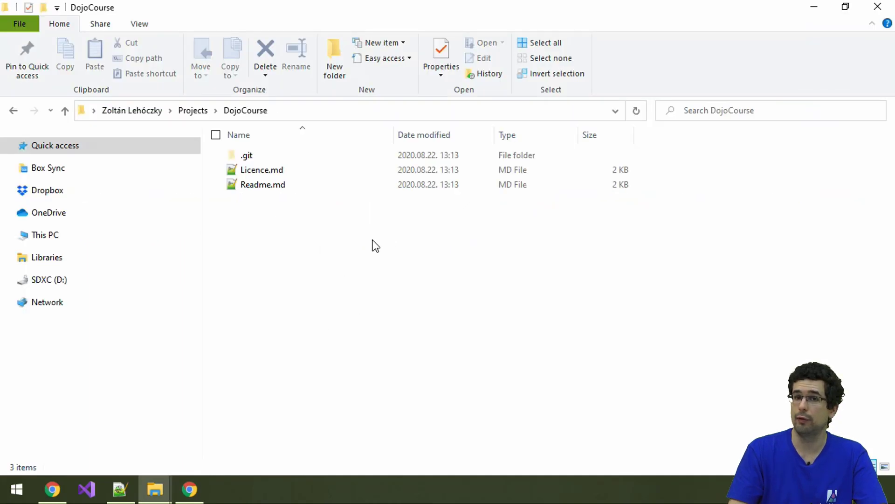
{"action": "mouse_move", "coordinate": [368, 289]}
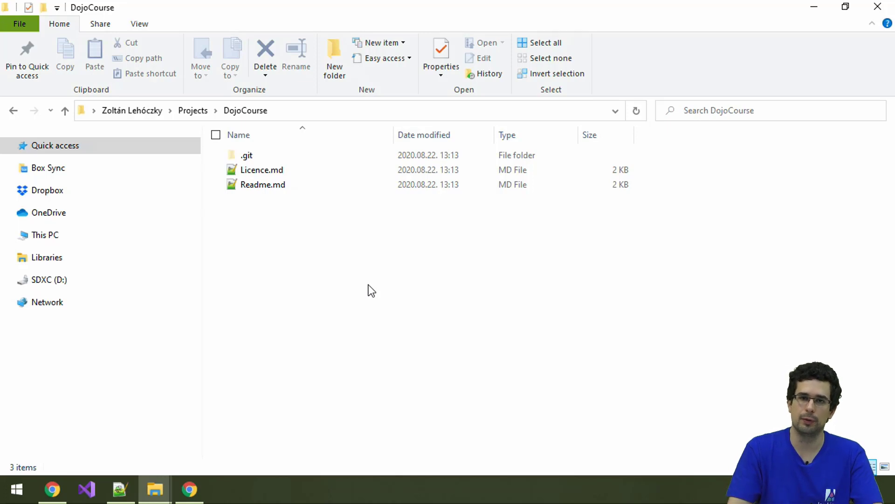
{"action": "mouse_move", "coordinate": [386, 257]}
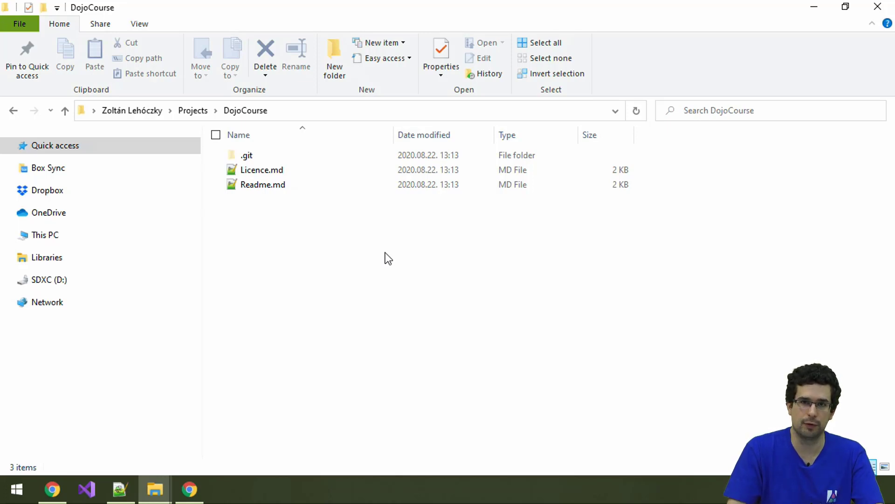
{"action": "mouse_move", "coordinate": [390, 244]}
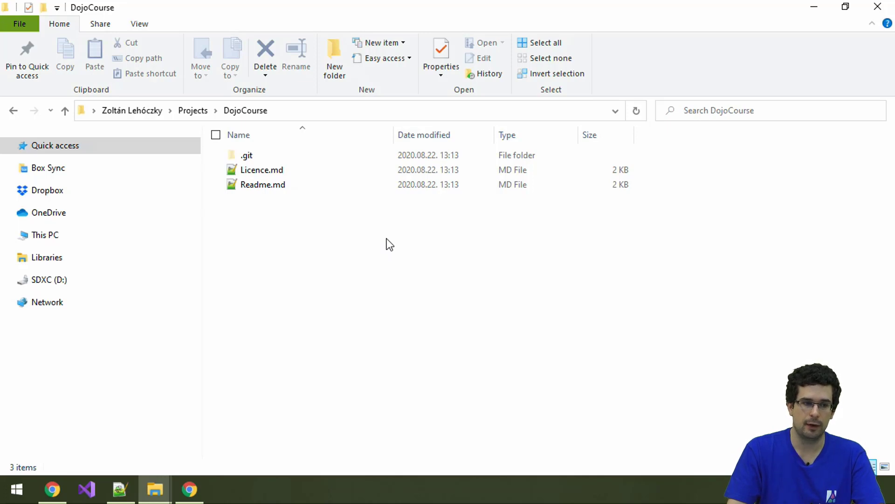
{"action": "right_click", "coordinate": [389, 244]}
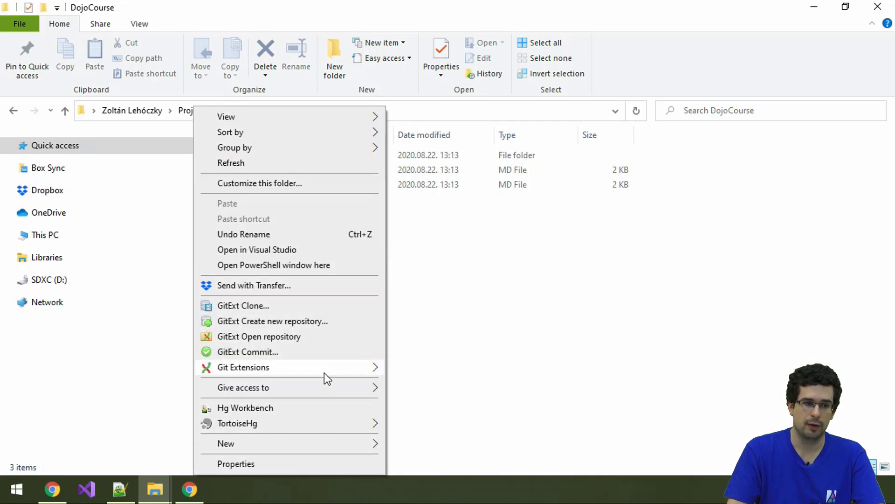
{"action": "left_click", "coordinate": [273, 265]}
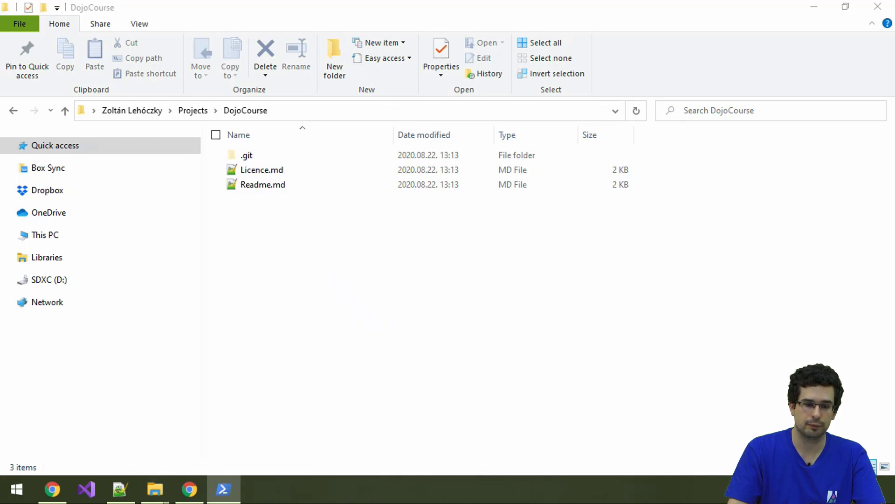
Enter Init-OrchardCoreSolution with -ModuleName "DojoCourse.Module" and -ThemeName "DojoCourse.Theme"
{"action": "left_click", "coordinate": [224, 488]}
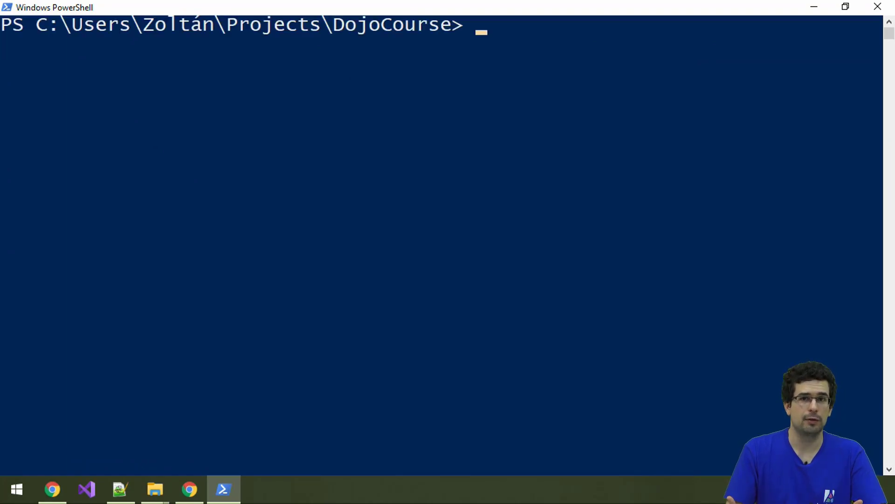
{"action": "mouse_move", "coordinate": [655, 83]}
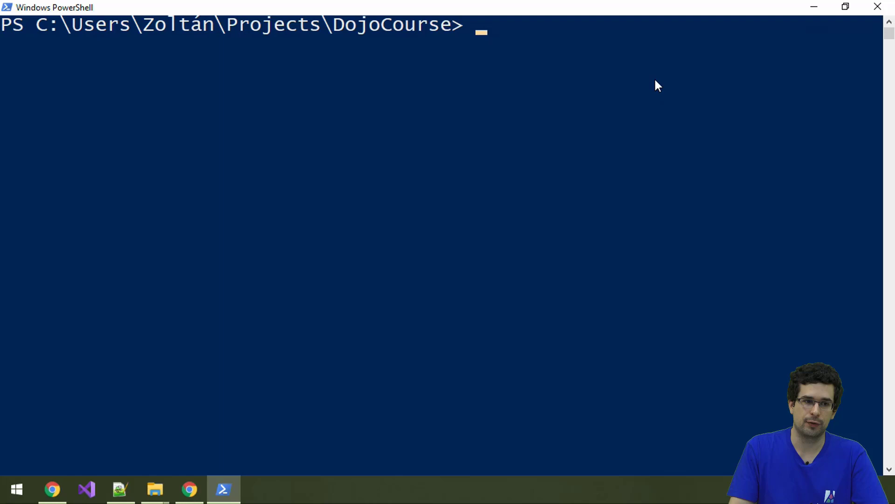
{"action": "type", "text": "Init-OrchardCoreSolution -Name \"FancyWebsite\" -Path \"D:\\Work\\FancyWebsite\" -ModuleName \"FancyWebsite.Core\" -ThemeName \"FancyWebsite.Theme\""}
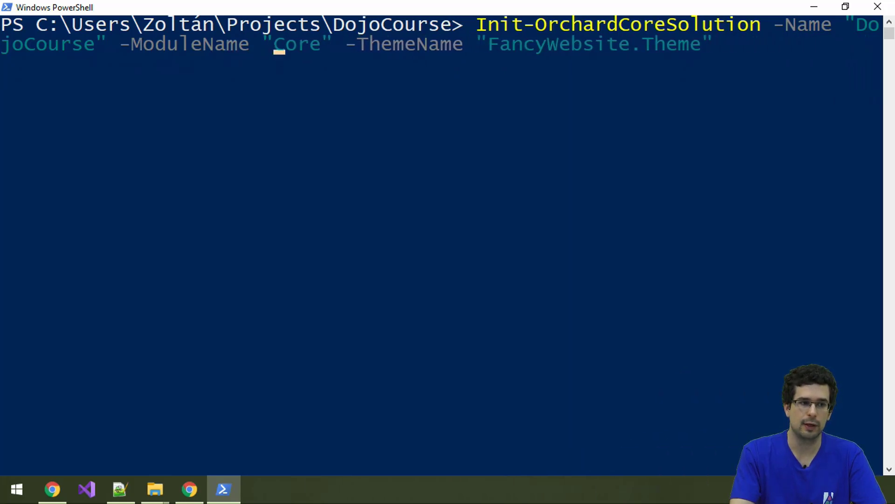
{"action": "type", "text": "D"}
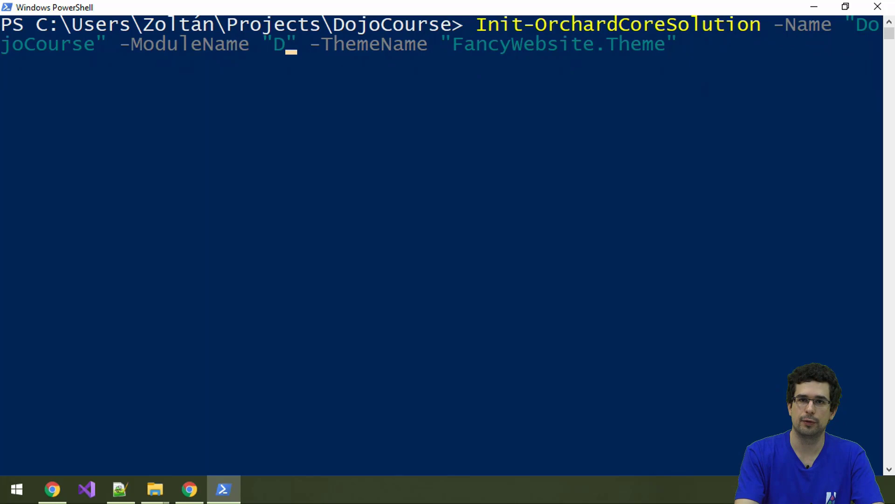
{"action": "type", "text": "ojoCourse."}
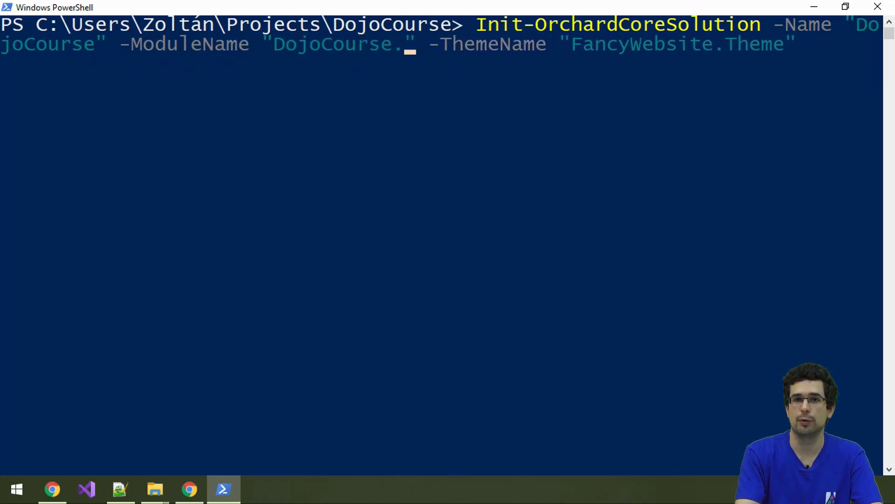
{"action": "type", "text": "Module"}
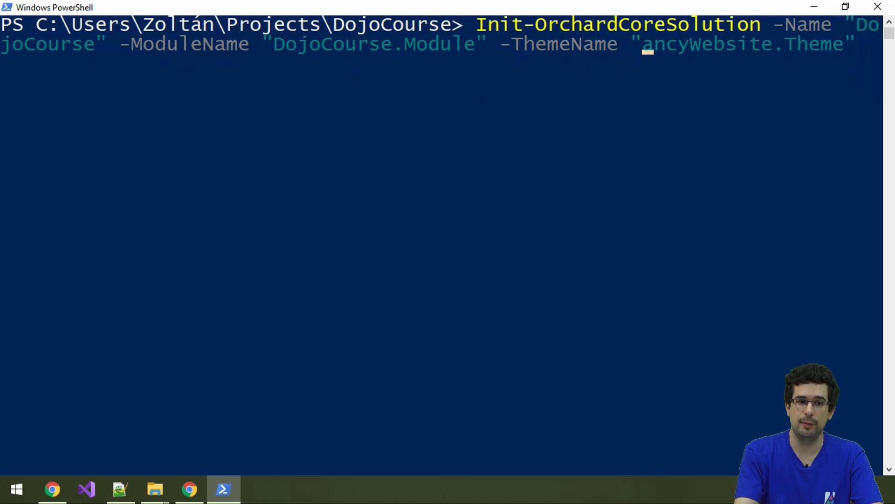
{"action": "key", "text": "Backspace"}
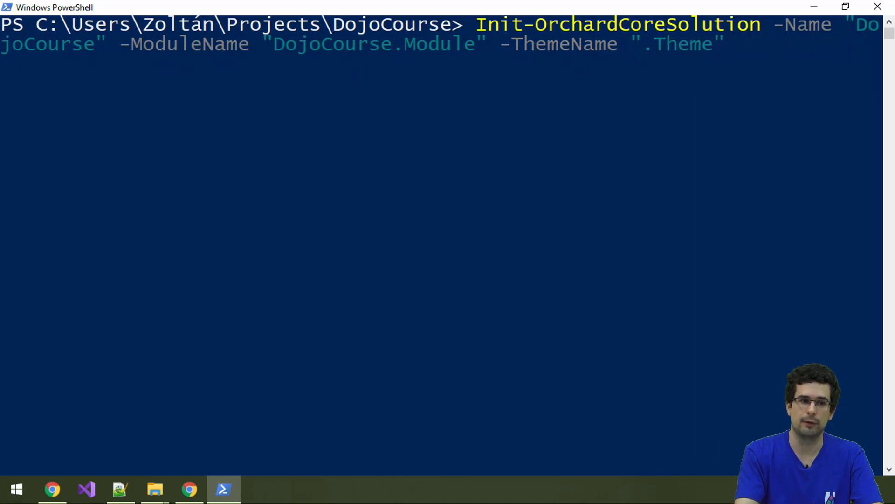
{"action": "type", "text": "DojoCourse"}
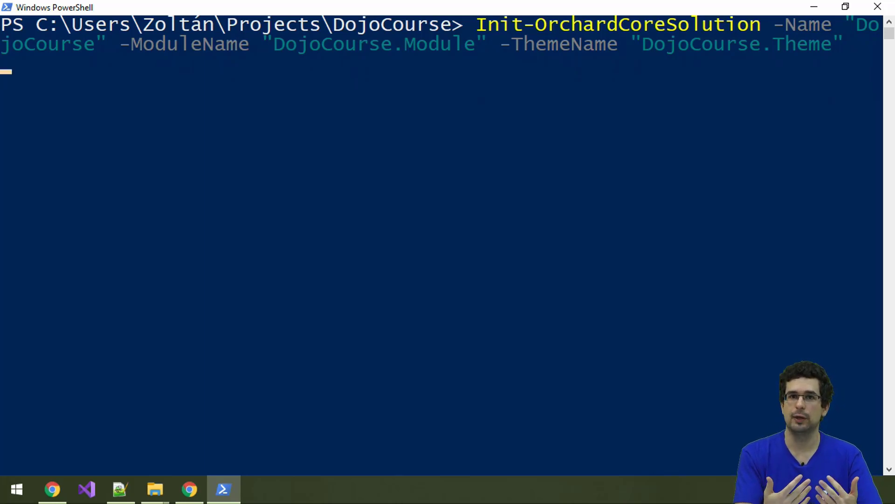
Run the setup command and review the created DojoCourse.Web, Module and Theme projects
{"action": "key", "text": "Enter"}
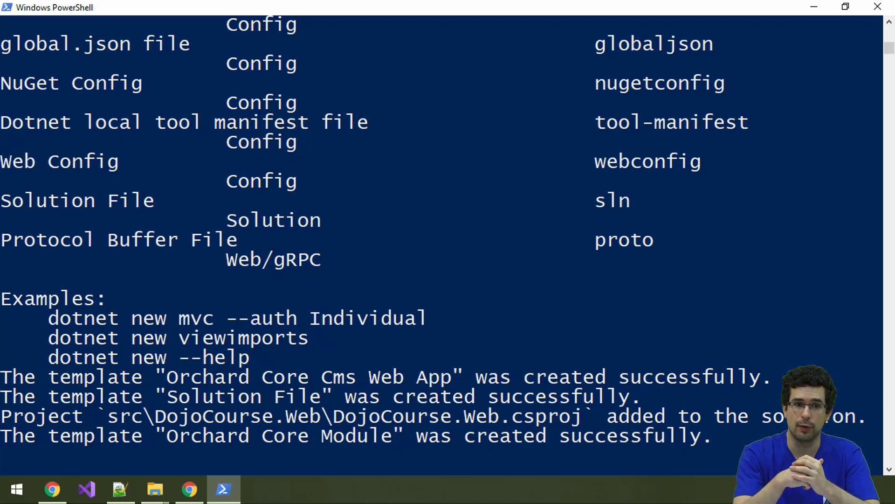
{"action": "scroll", "scroll_direction": "down", "scroll_amount": 3}
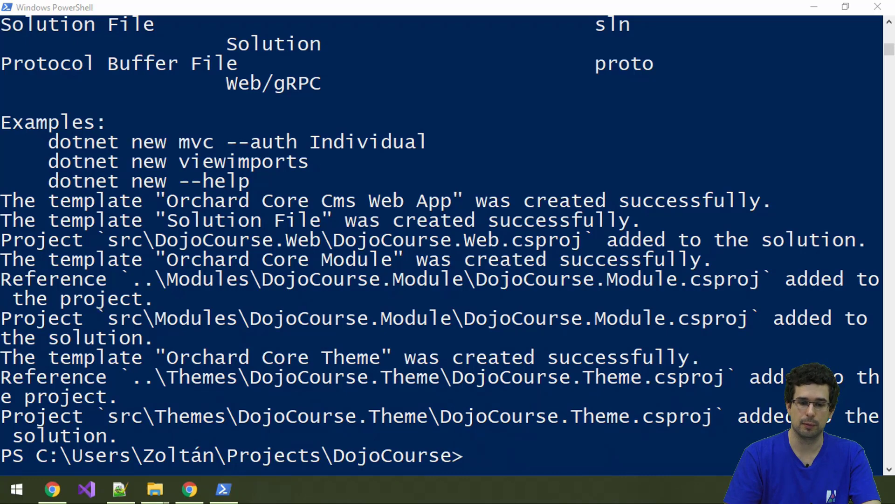
Open the src folder and browse into the DojoCourse.Web project
{"action": "left_click", "coordinate": [158, 489]}
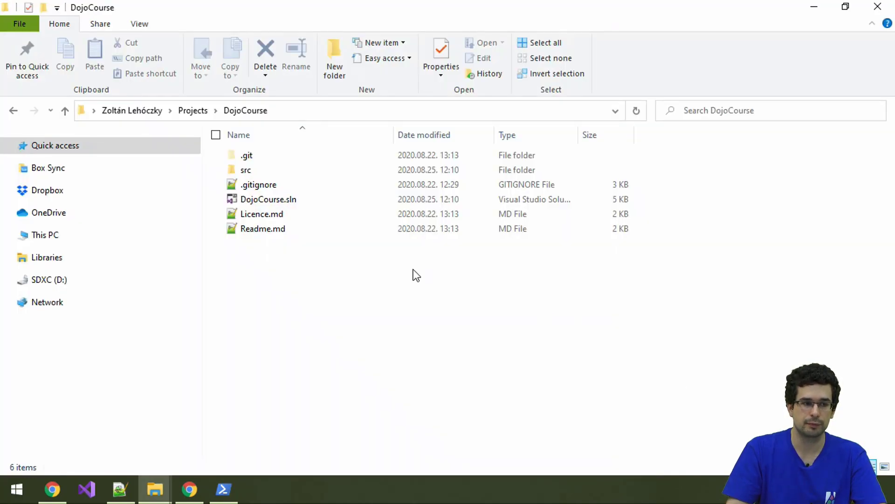
{"action": "mouse_move", "coordinate": [408, 256]}
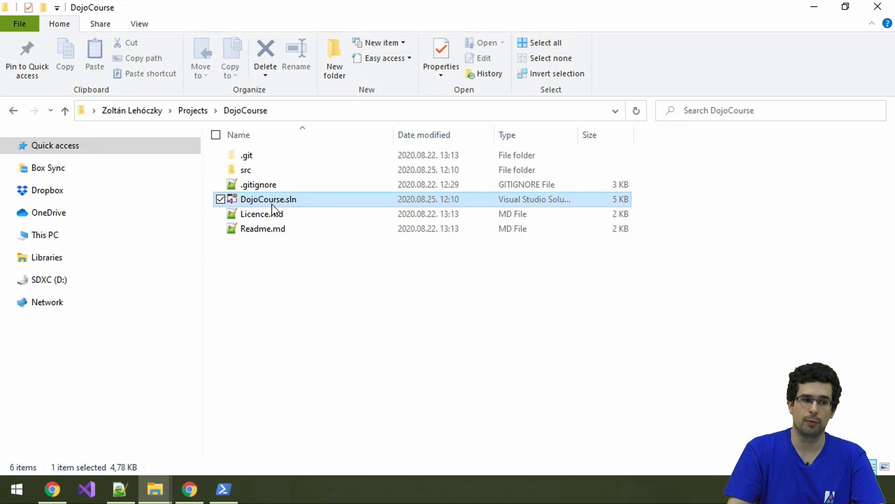
{"action": "left_click", "coordinate": [258, 184]}
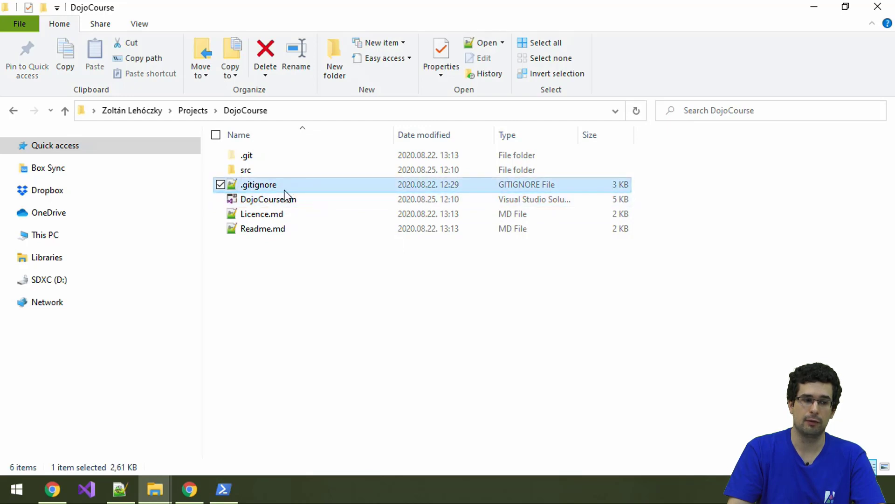
{"action": "mouse_move", "coordinate": [285, 191]}
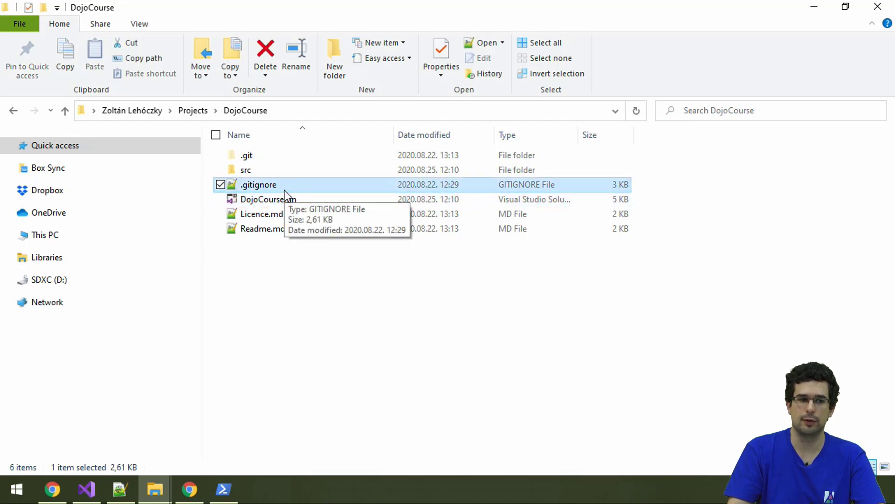
{"action": "mouse_move", "coordinate": [288, 176]}
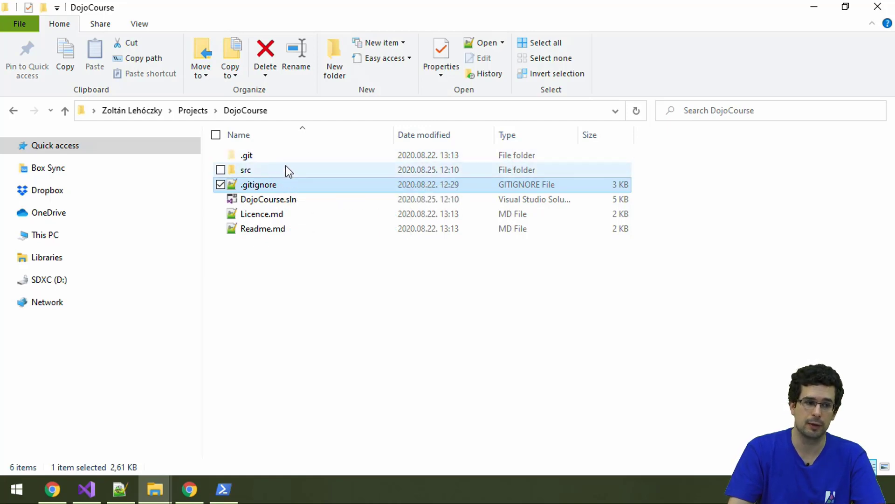
{"action": "double_click", "coordinate": [245, 170]}
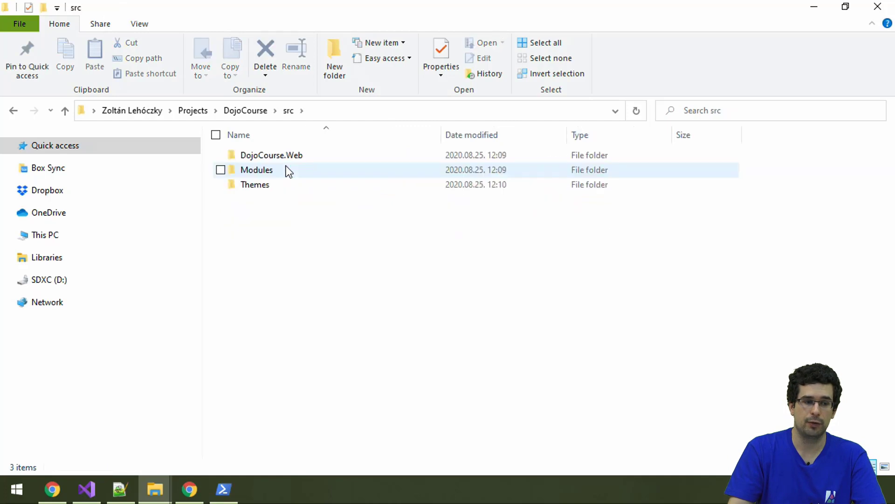
{"action": "mouse_move", "coordinate": [297, 163]}
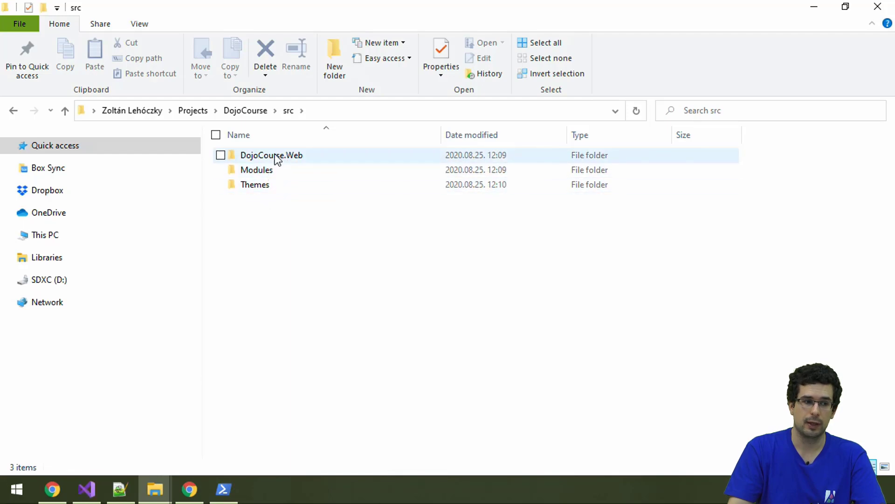
{"action": "left_click", "coordinate": [263, 159]}
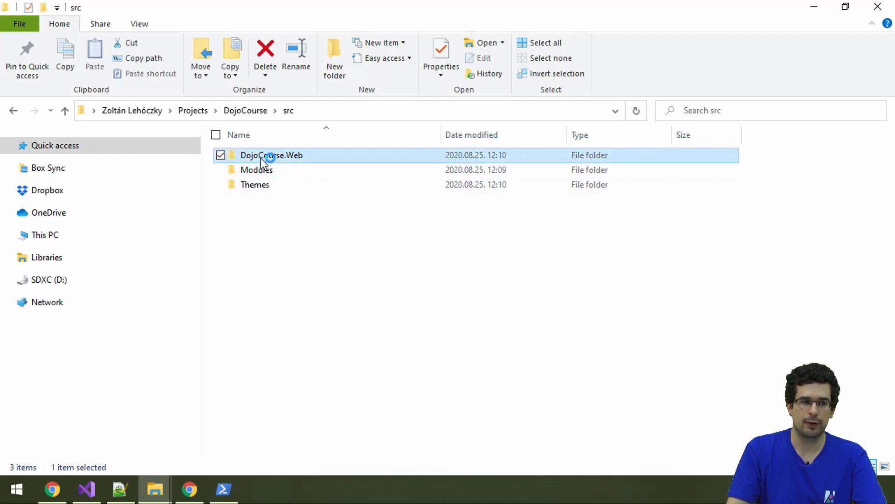
{"action": "double_click", "coordinate": [271, 156]}
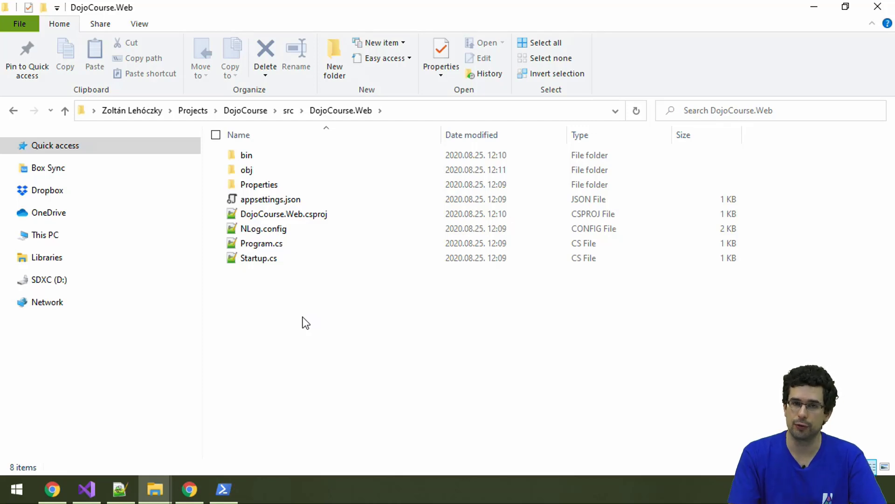
{"action": "mouse_move", "coordinate": [242, 331]}
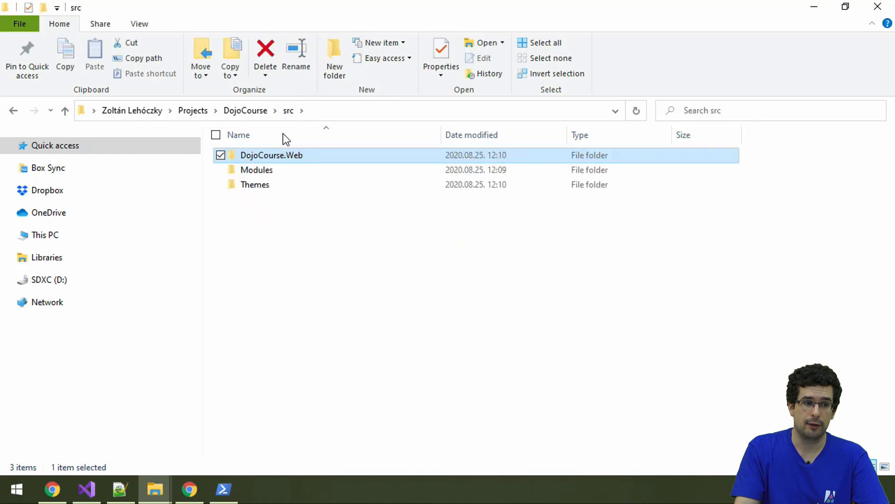
Open the Themes folder, then return to src and switch to Visual Studio
{"action": "double_click", "coordinate": [257, 170]}
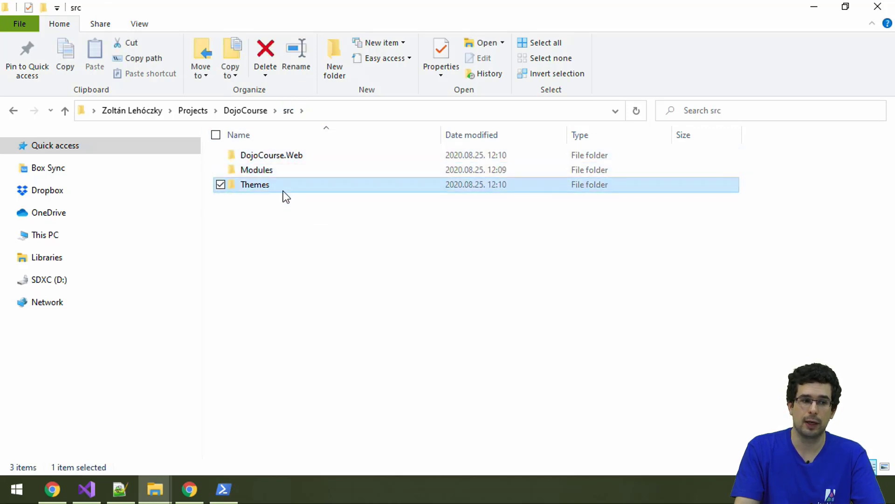
{"action": "double_click", "coordinate": [255, 184]}
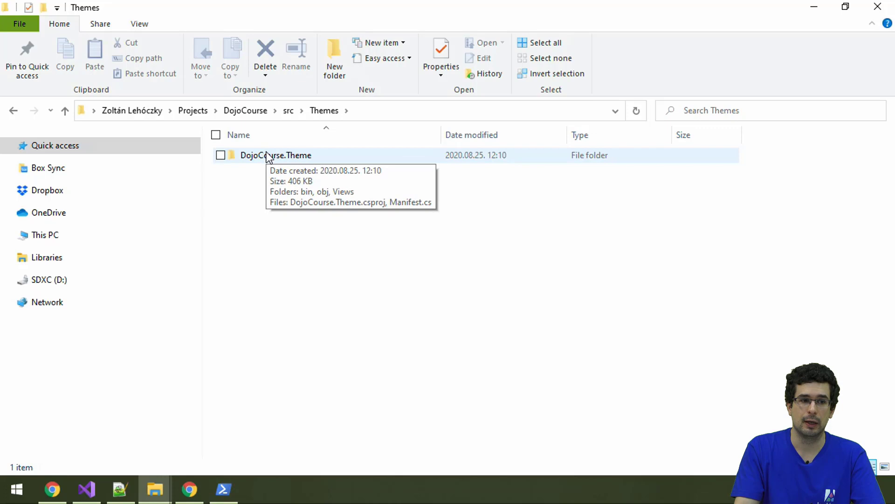
{"action": "mouse_move", "coordinate": [294, 125]}
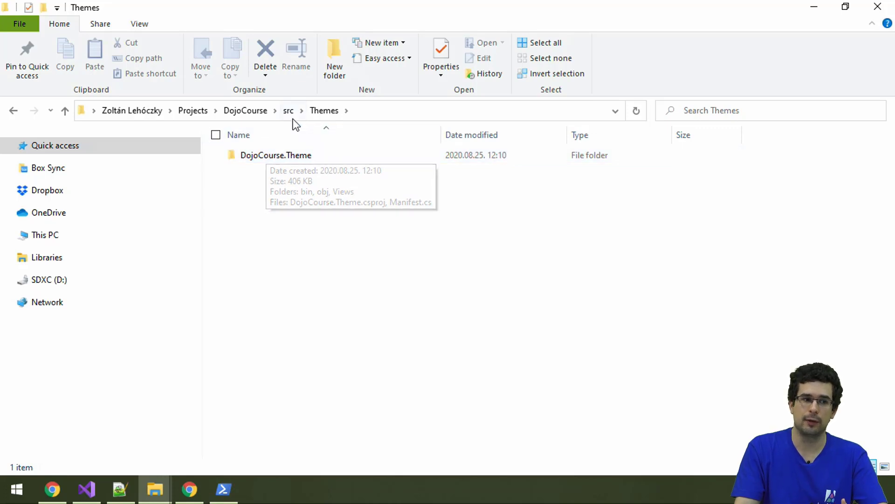
{"action": "mouse_move", "coordinate": [289, 122]}
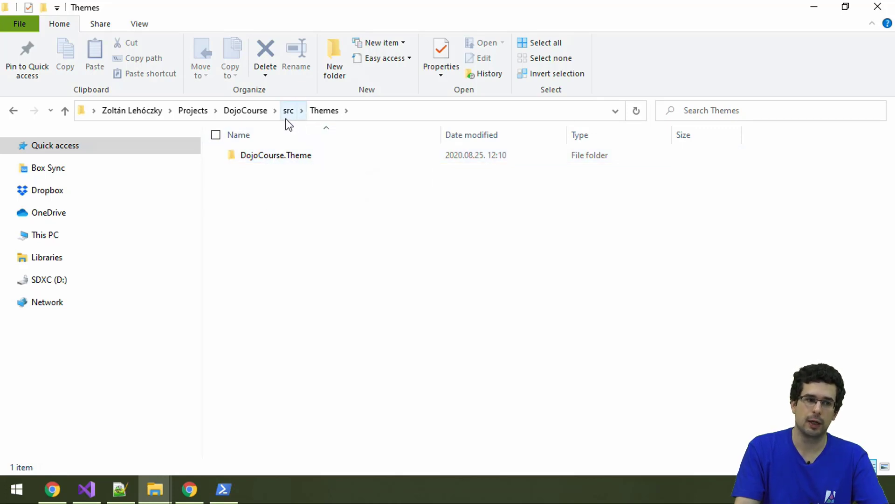
{"action": "left_click", "coordinate": [289, 110]}
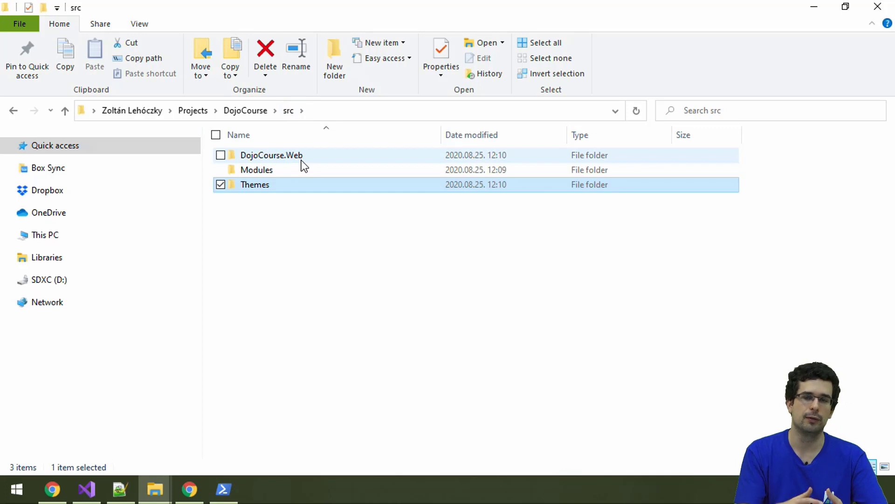
{"action": "mouse_move", "coordinate": [271, 155]}
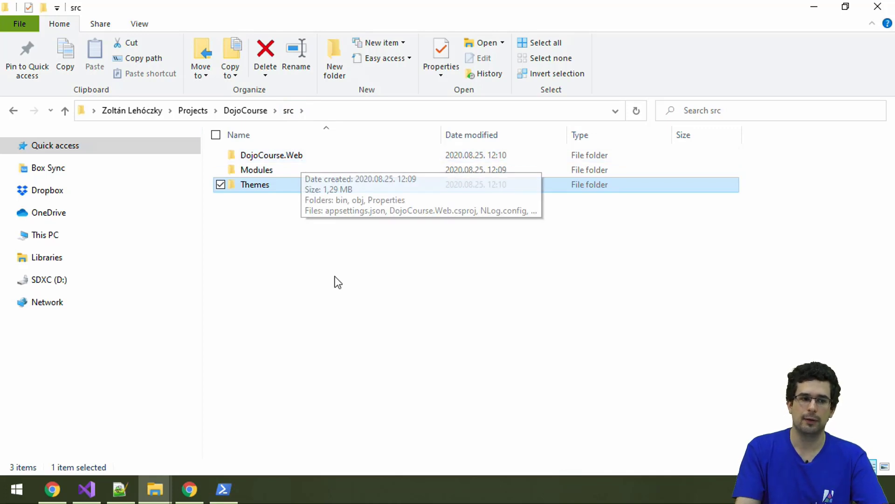
{"action": "mouse_move", "coordinate": [338, 282]}
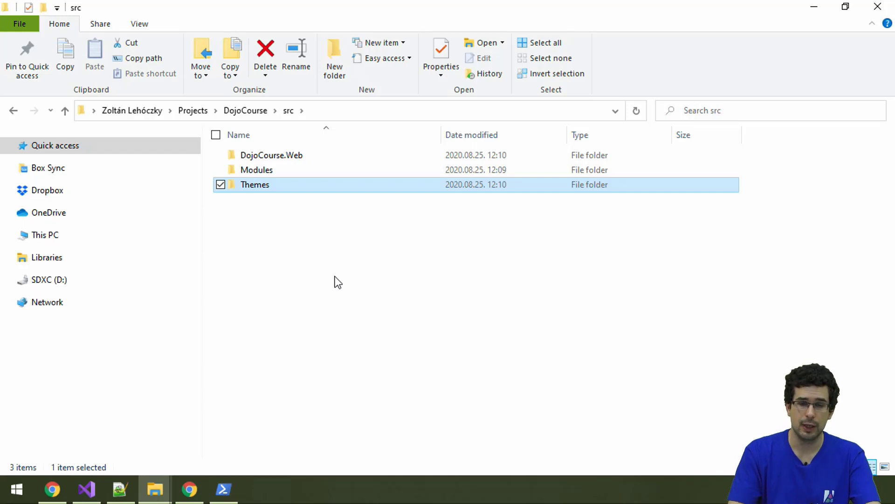
{"action": "left_click", "coordinate": [86, 488]}
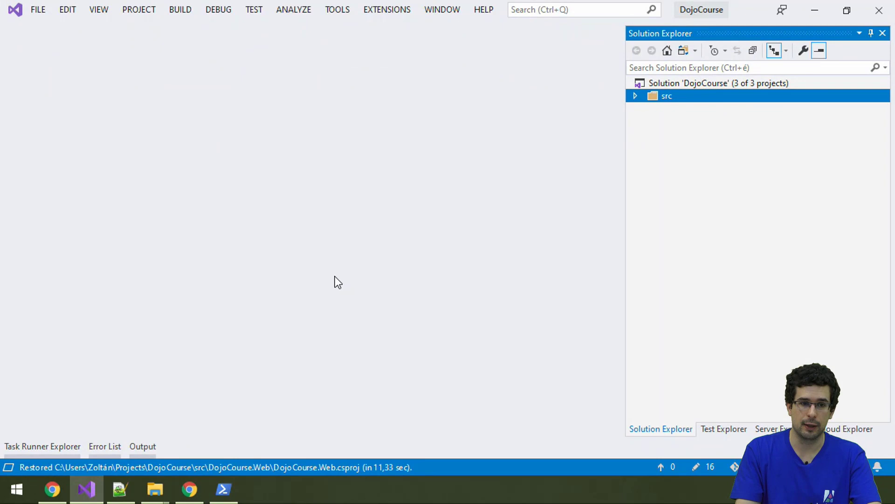
{"action": "mouse_move", "coordinate": [624, 104]}
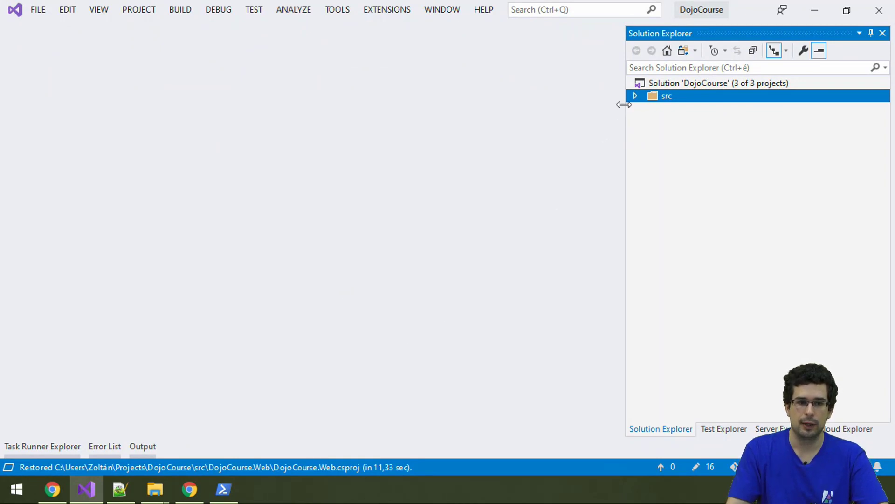
Review DojoCourse.Web.csproj, expand the project, and open Startup.cs
{"action": "left_click", "coordinate": [635, 96]}
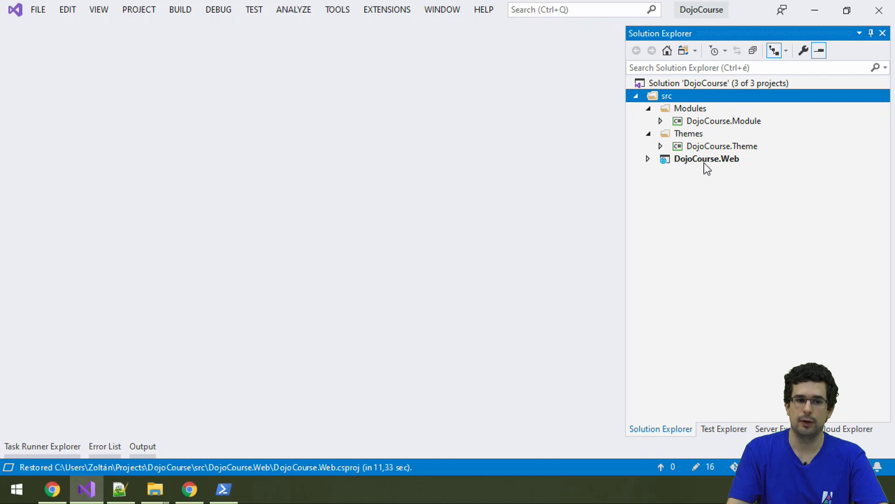
{"action": "double_click", "coordinate": [707, 158]}
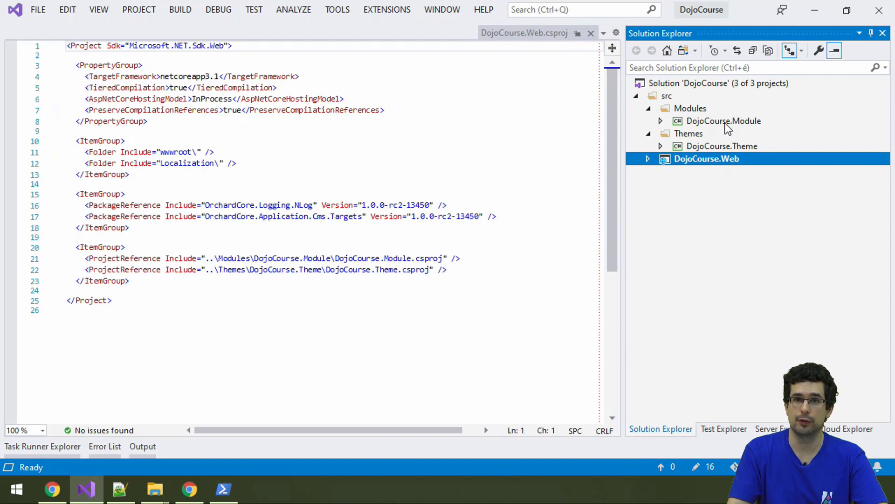
{"action": "mouse_move", "coordinate": [717, 139]}
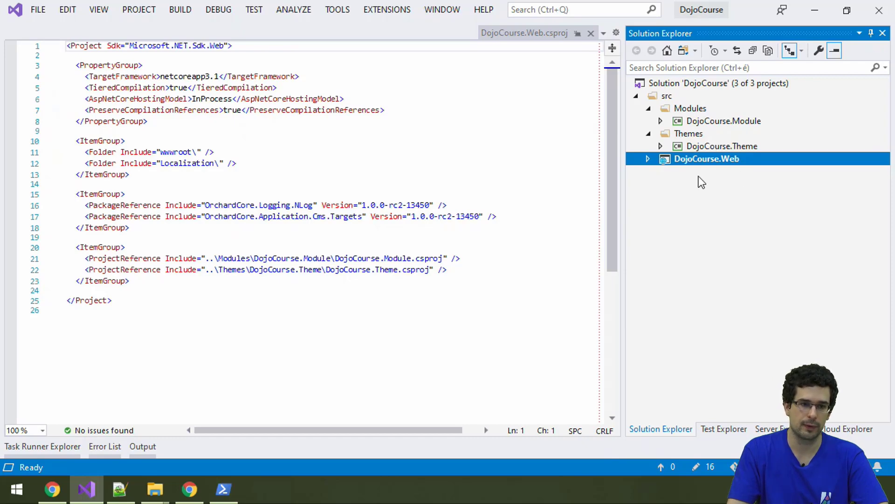
{"action": "left_click", "coordinate": [647, 159]}
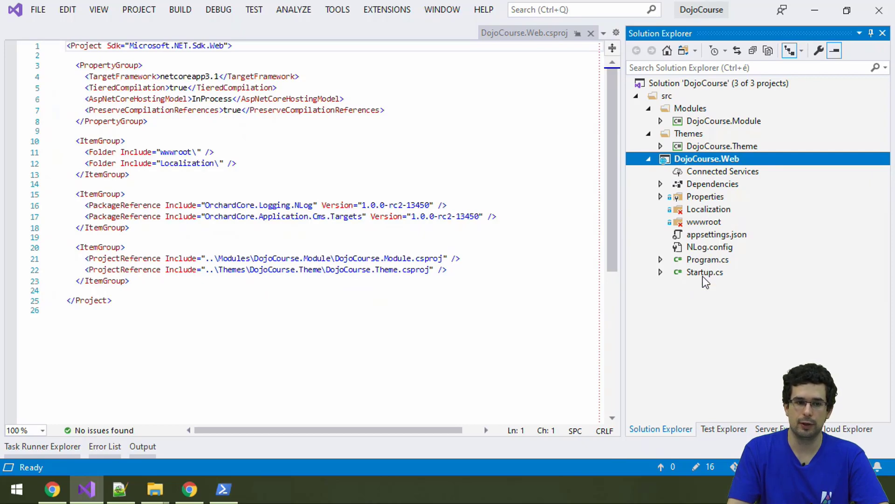
{"action": "double_click", "coordinate": [705, 272]}
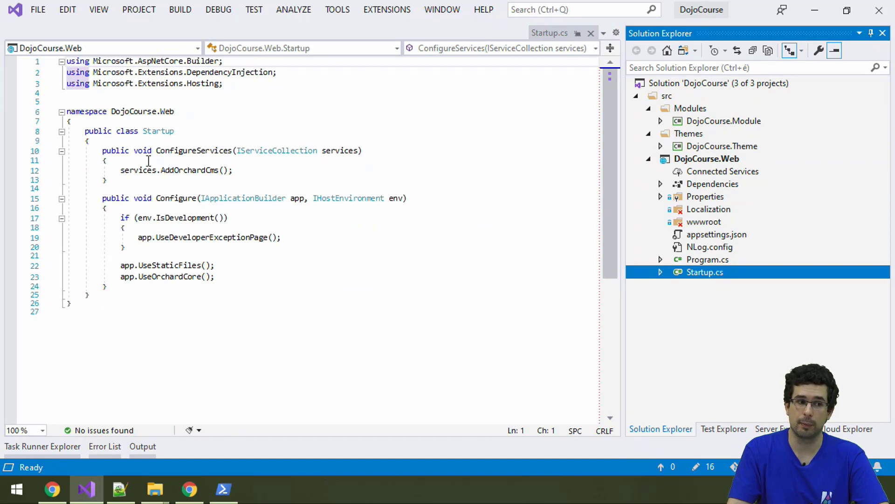
Highlight the AddOrchardCms call in Startup.cs and launch the site
{"action": "double_click", "coordinate": [189, 170]}
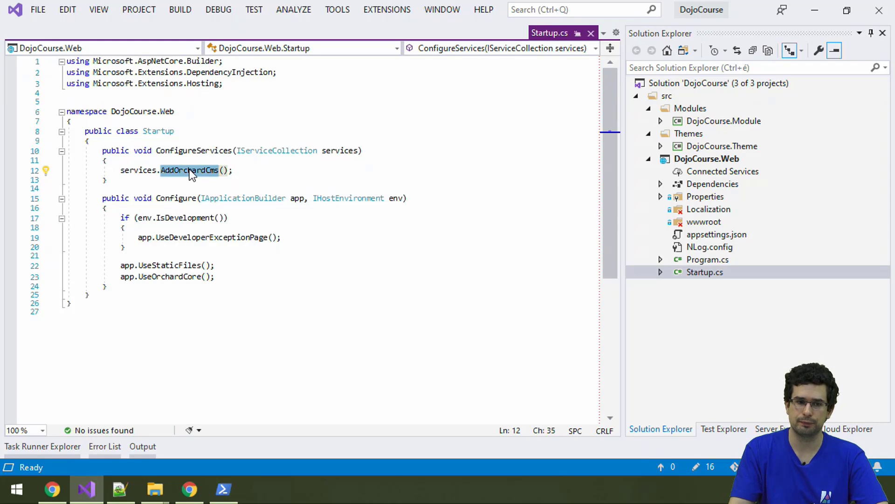
{"action": "double_click", "coordinate": [710, 247]}
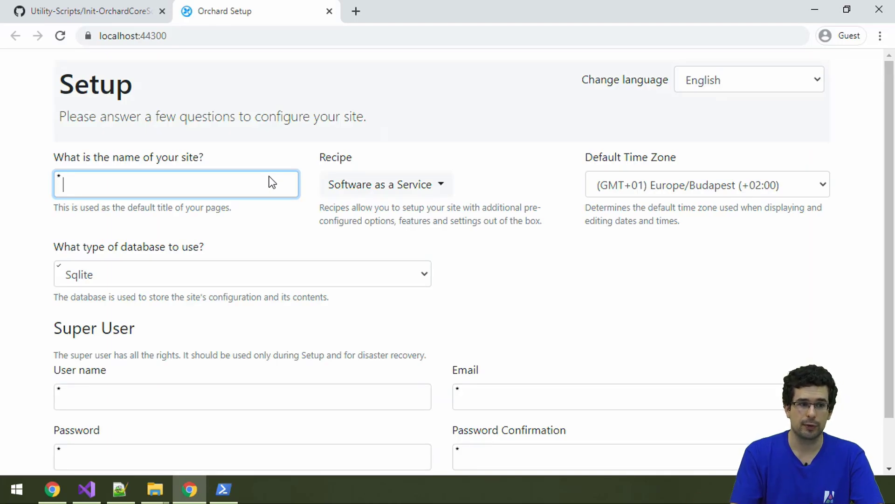
Enter "Dojo Course" as the site name and expand the Recipe dropdown
{"action": "scroll", "scroll_direction": "down", "scroll_amount": 3}
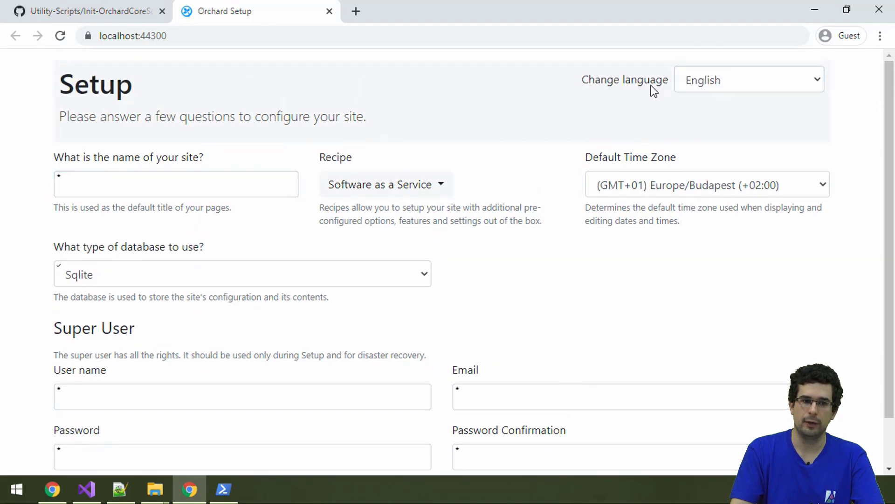
{"action": "left_click", "coordinate": [749, 79]}
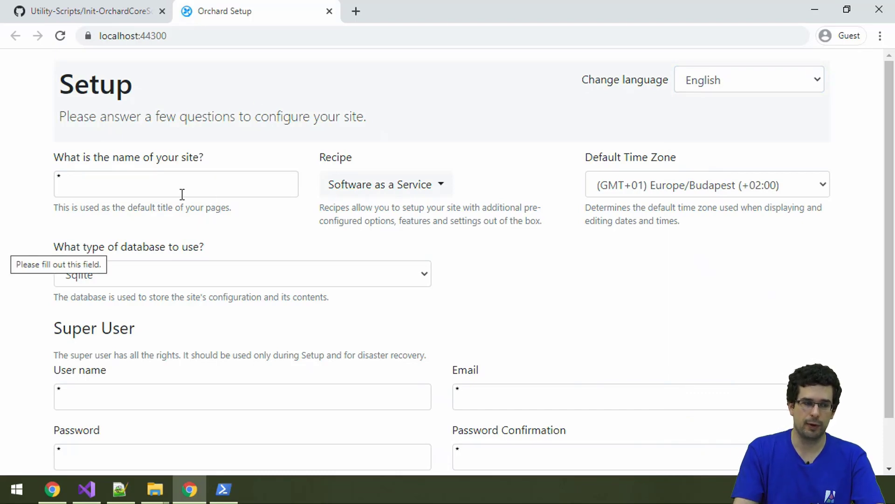
{"action": "left_click", "coordinate": [182, 184]}
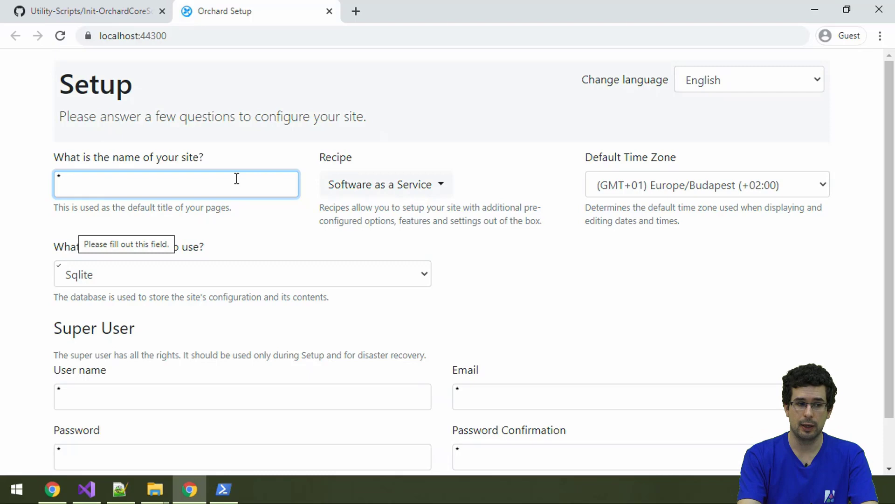
{"action": "type", "text": "Dojo Course"}
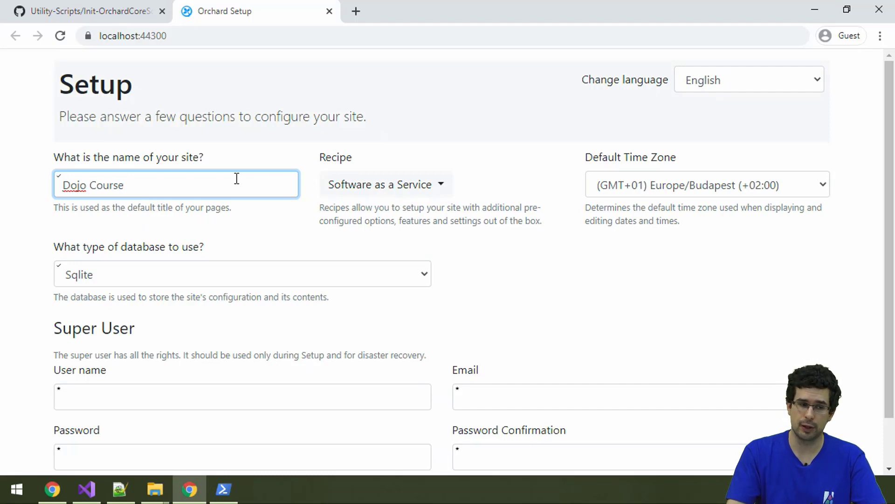
{"action": "mouse_move", "coordinate": [142, 272]}
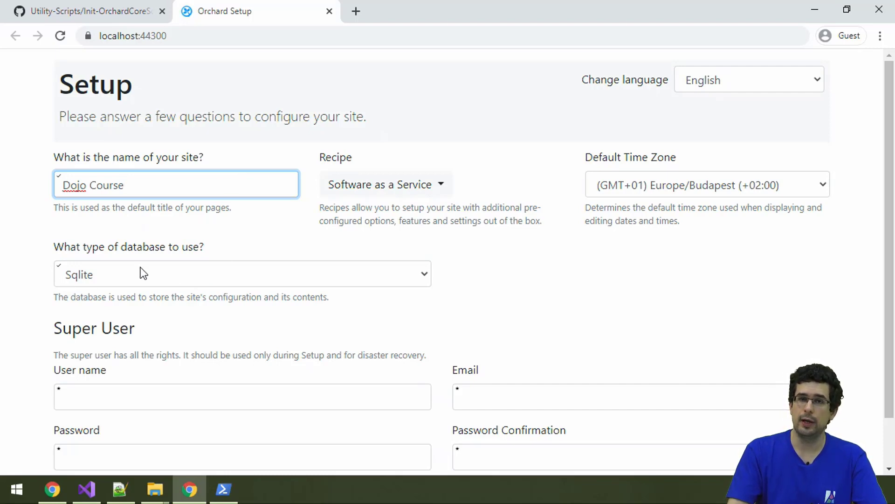
{"action": "mouse_move", "coordinate": [168, 257]}
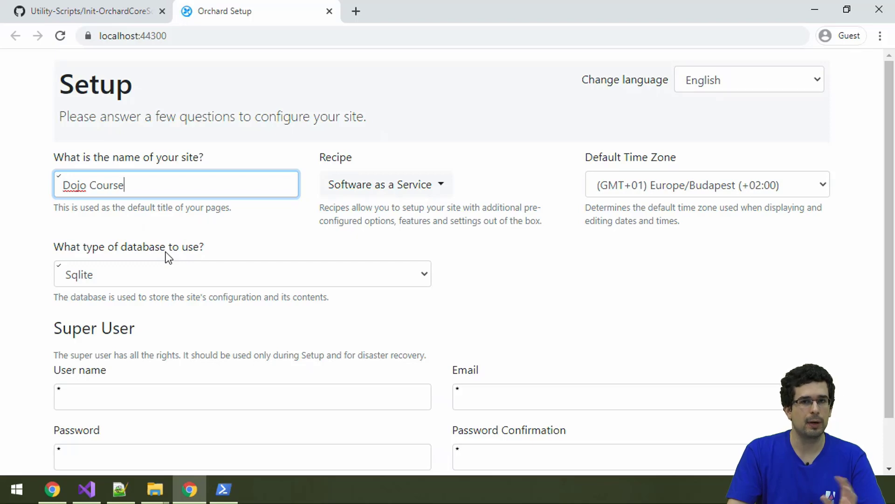
{"action": "mouse_move", "coordinate": [335, 257]}
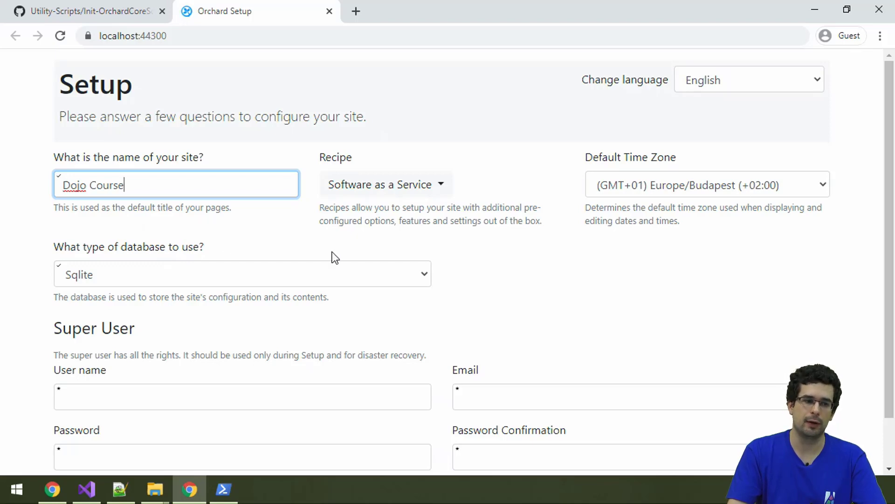
{"action": "mouse_move", "coordinate": [343, 172]}
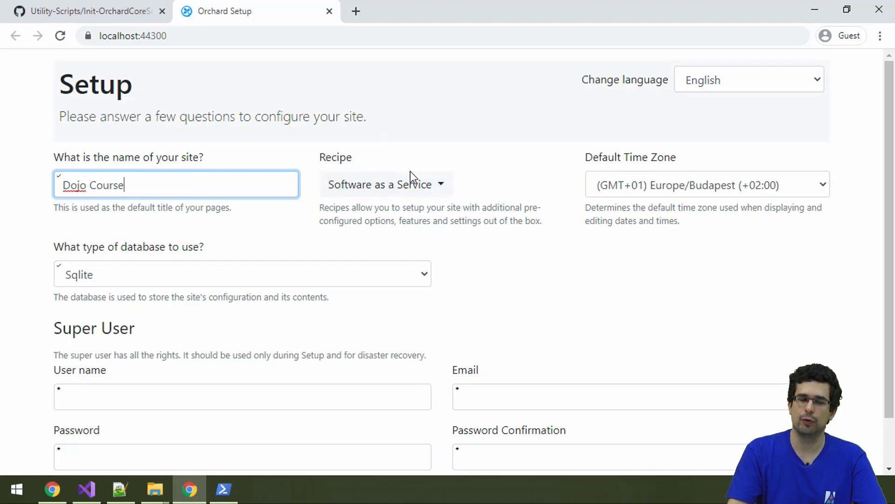
{"action": "mouse_move", "coordinate": [391, 144]}
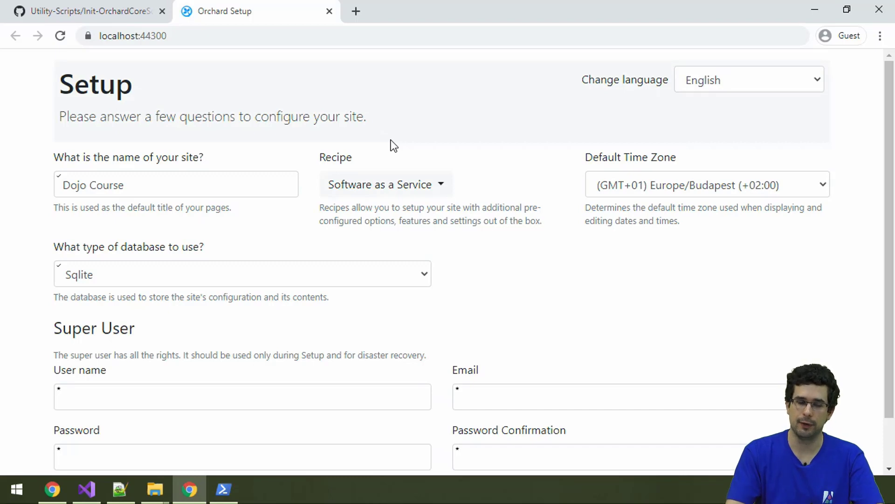
{"action": "left_click", "coordinate": [386, 184]}
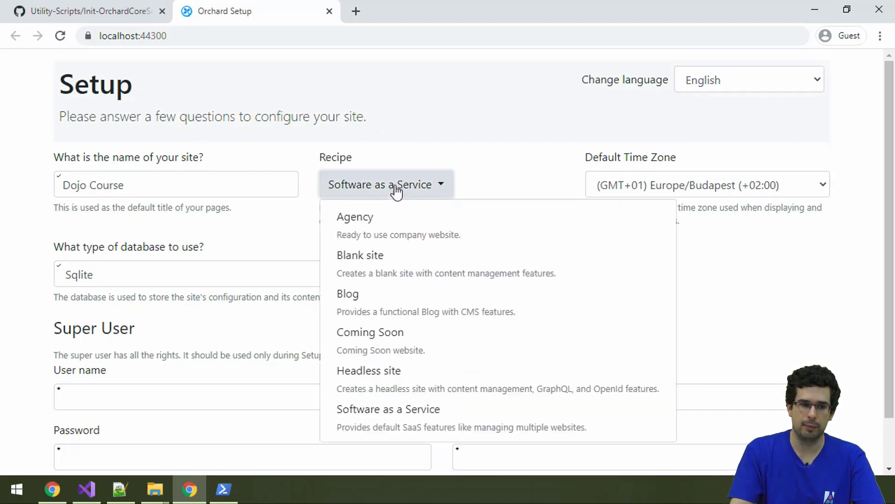
{"action": "mouse_move", "coordinate": [529, 220]}
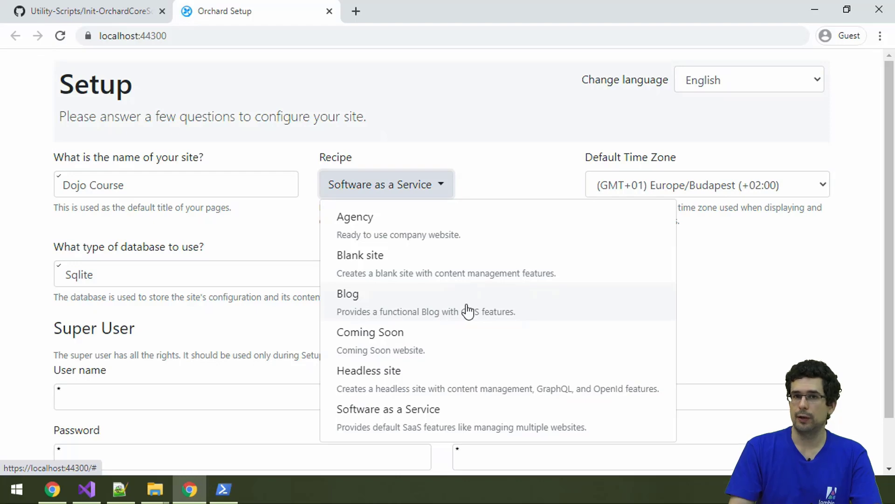
Choose Blog from the recipe list
{"action": "left_click", "coordinate": [348, 293]}
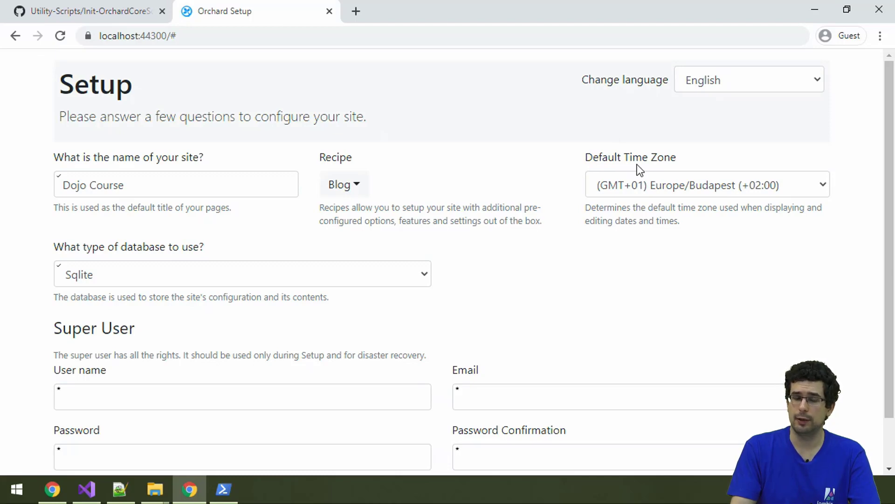
{"action": "mouse_move", "coordinate": [703, 202]}
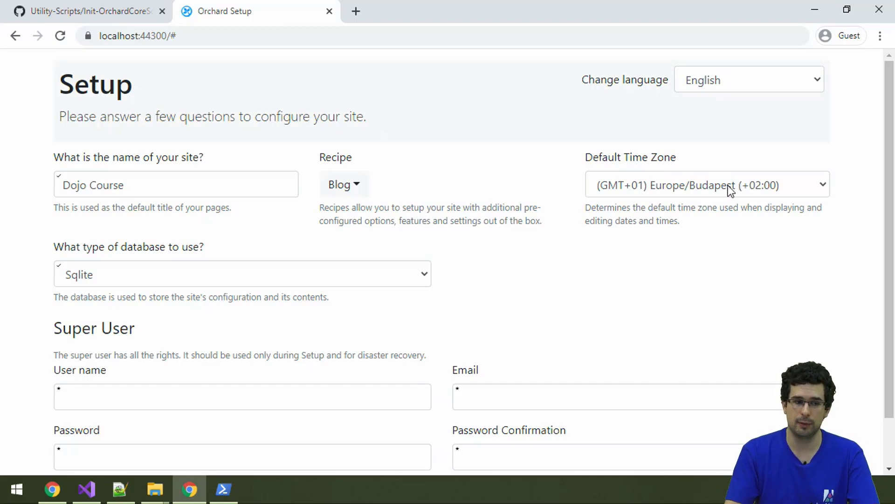
{"action": "scroll", "scroll_direction": "down", "scroll_amount": 3}
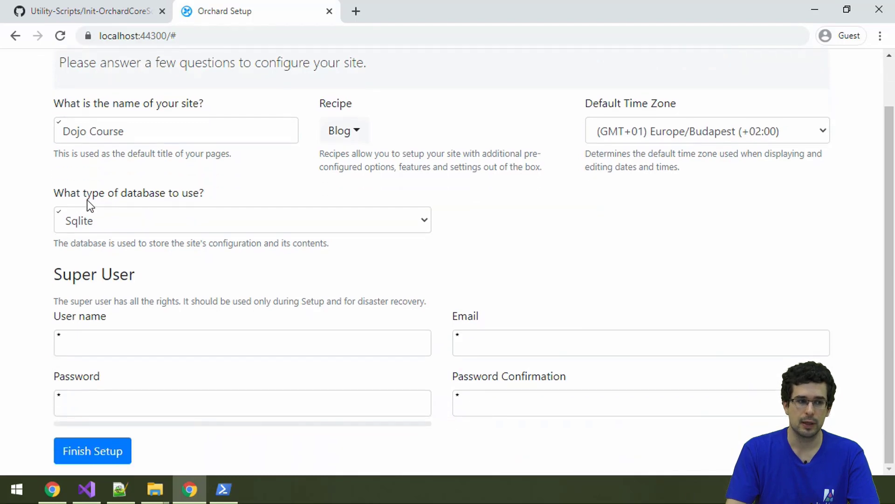
{"action": "mouse_move", "coordinate": [171, 216]}
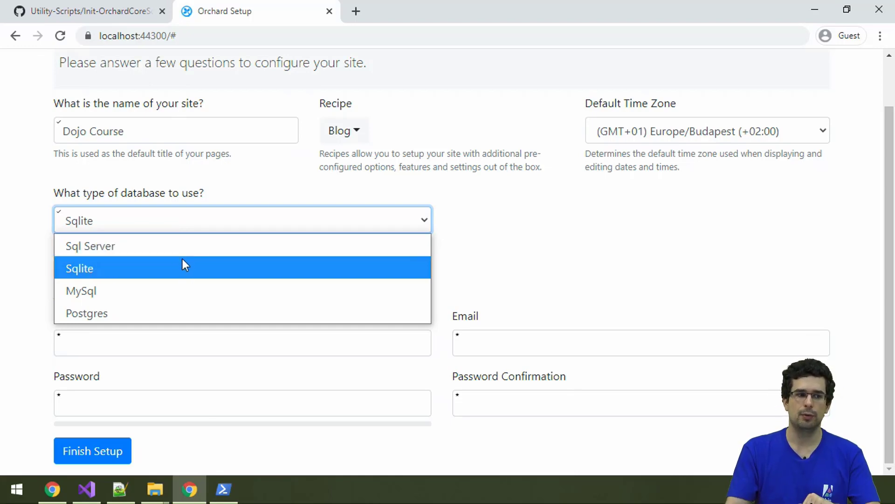
{"action": "mouse_move", "coordinate": [162, 222]}
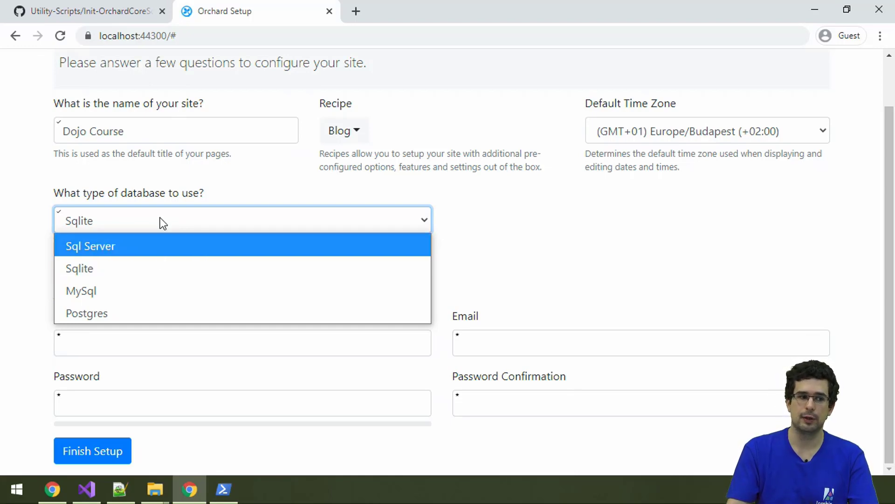
{"action": "mouse_move", "coordinate": [168, 255]}
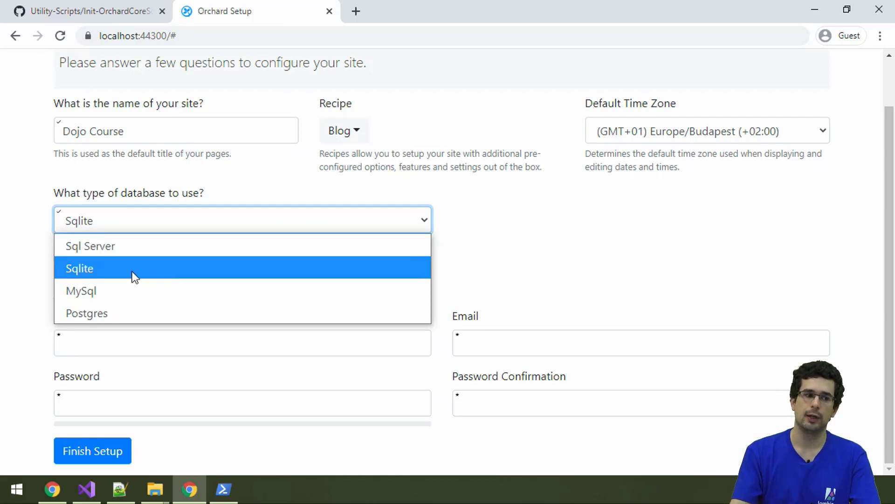
{"action": "mouse_move", "coordinate": [146, 303]}
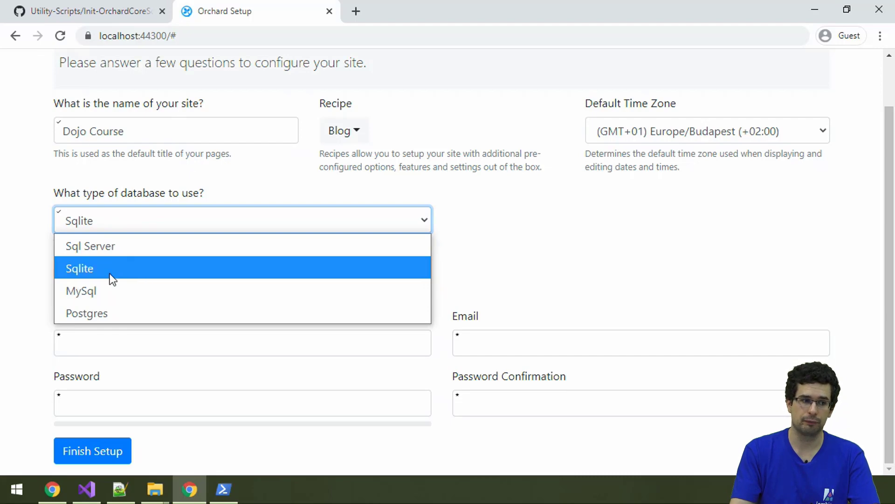
{"action": "left_click", "coordinate": [79, 268]}
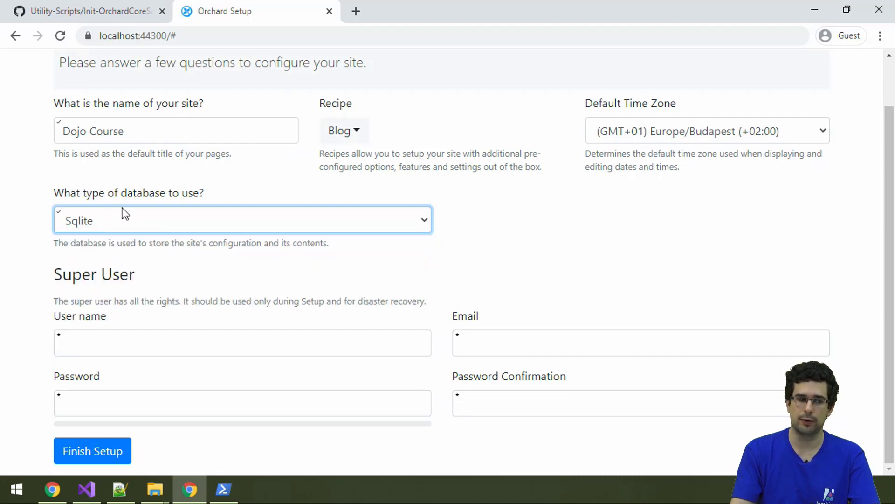
{"action": "mouse_move", "coordinate": [108, 331]}
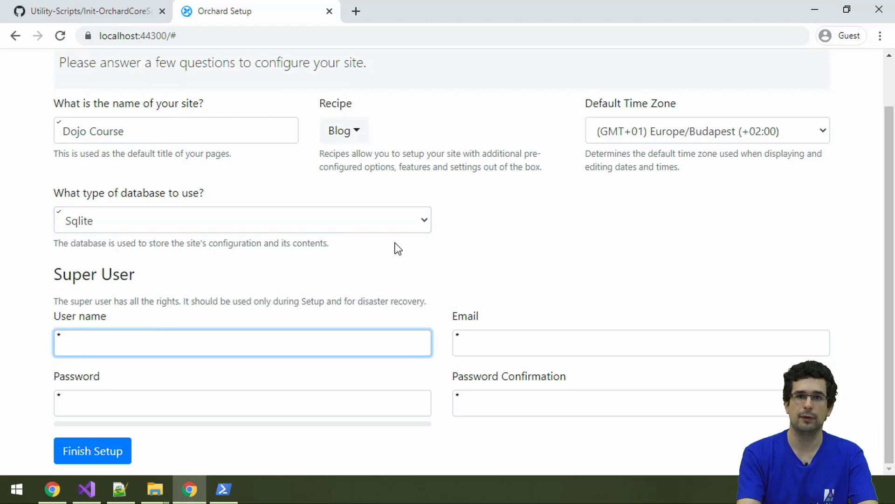
Enter the admin email, password and confirmation, then submit Finish Setup
{"action": "type", "text": "admin"}
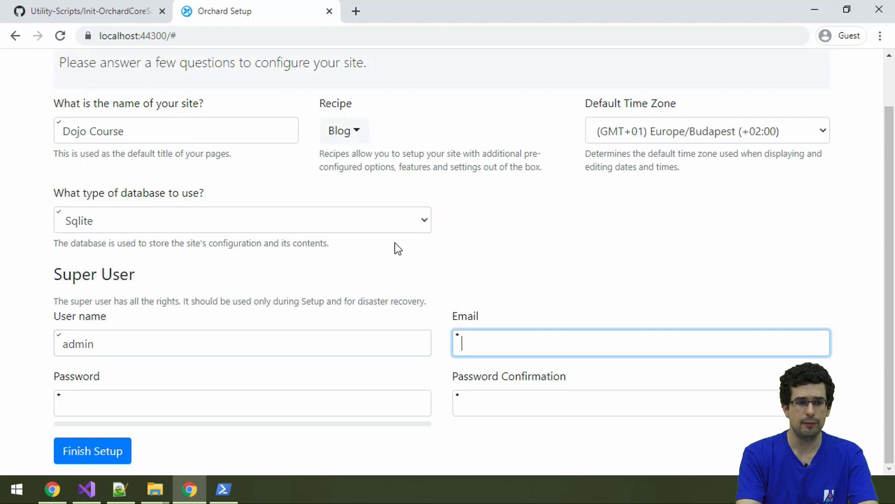
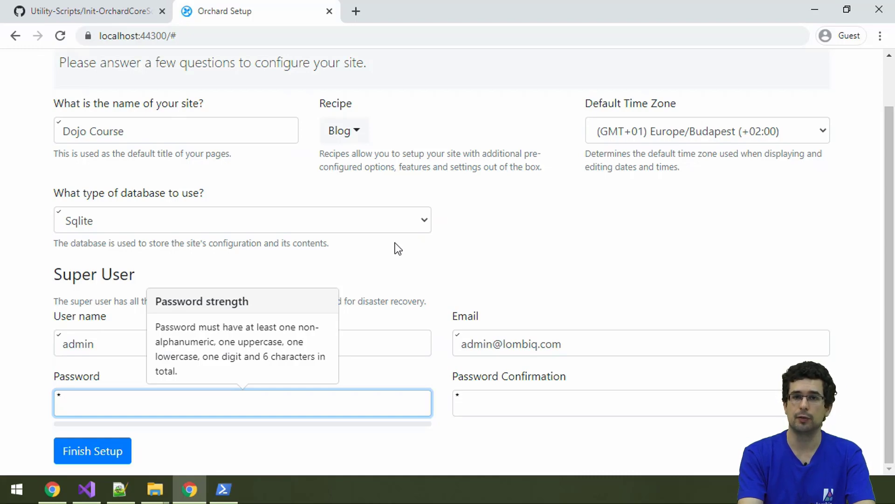
{"action": "type", "text": "••"}
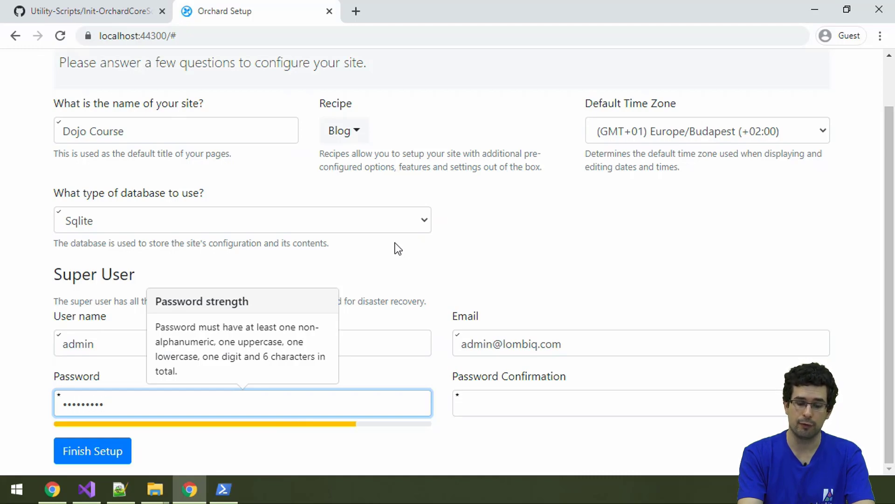
{"action": "left_click", "coordinate": [613, 416]}
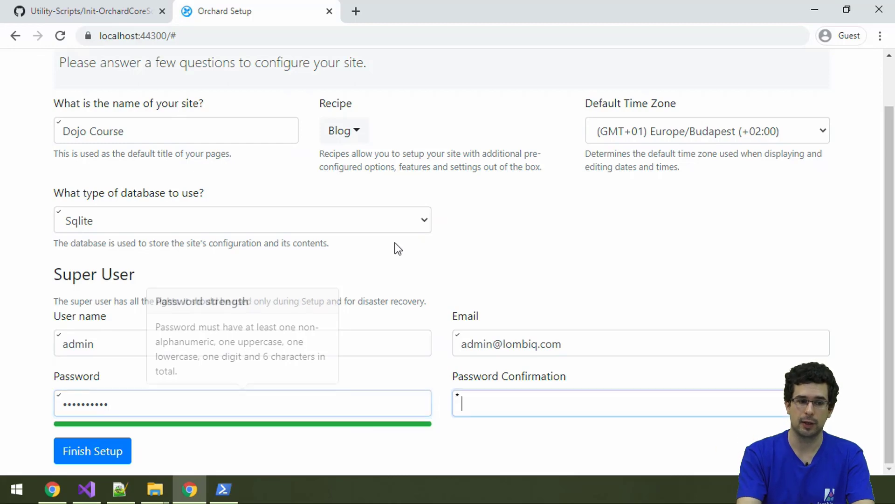
{"action": "type", "text": "••••••"}
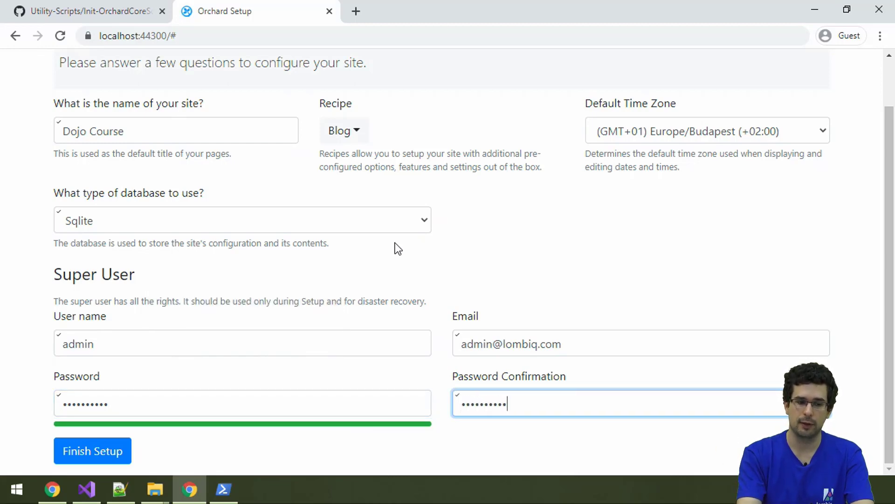
{"action": "left_click", "coordinate": [92, 451]}
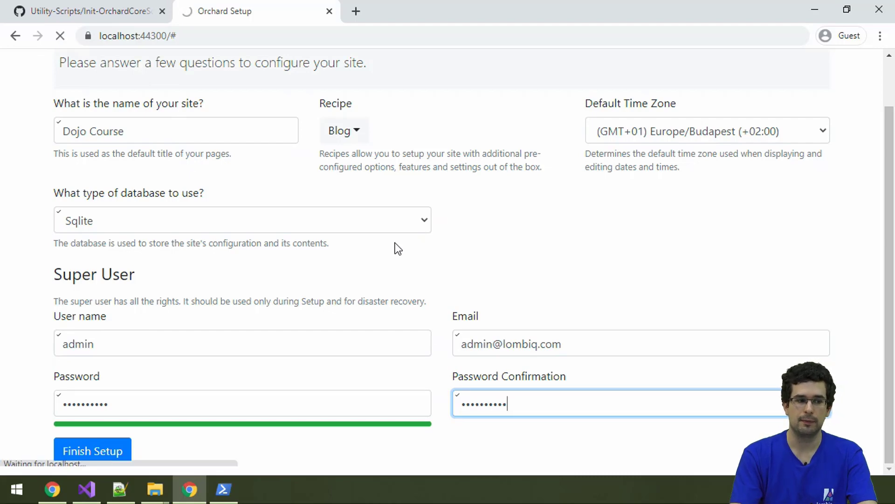
{"action": "mouse_move", "coordinate": [267, 397]}
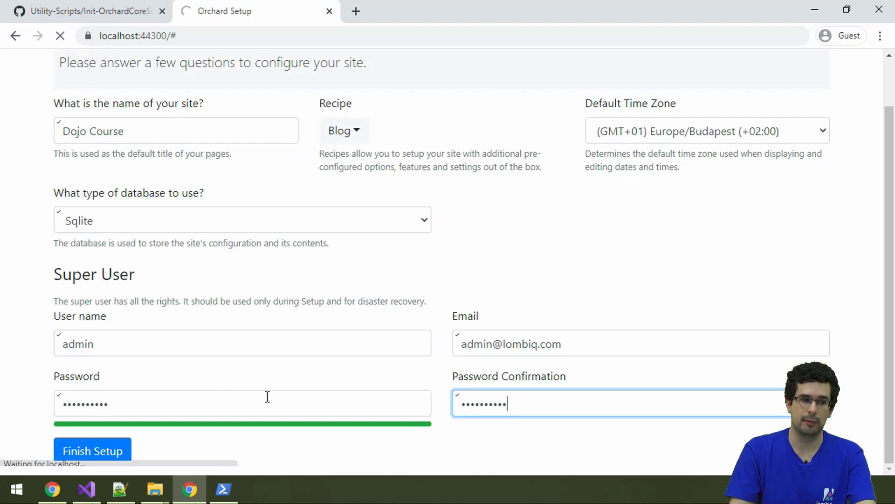
{"action": "left_click", "coordinate": [92, 450]}
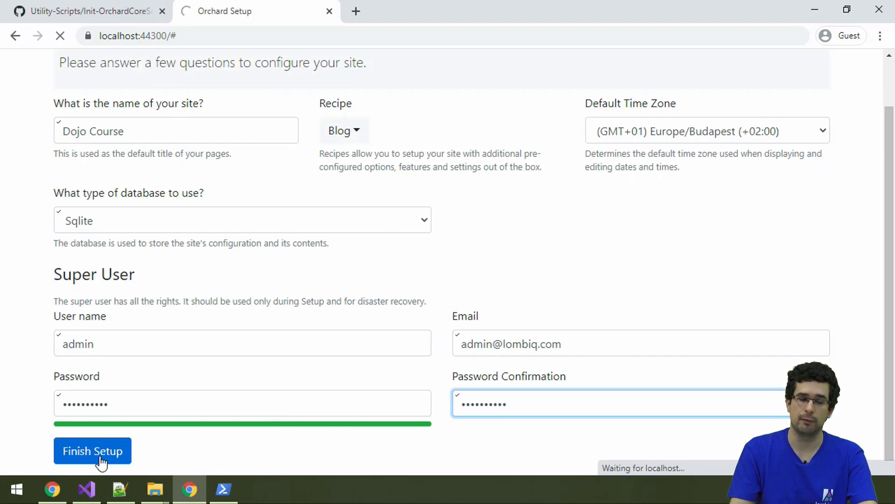
{"action": "left_click", "coordinate": [93, 450]}
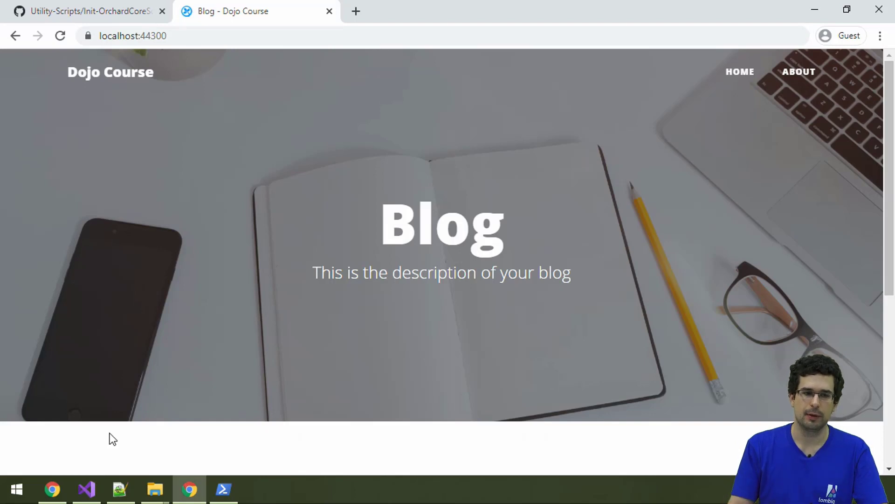
{"action": "mouse_move", "coordinate": [232, 249]}
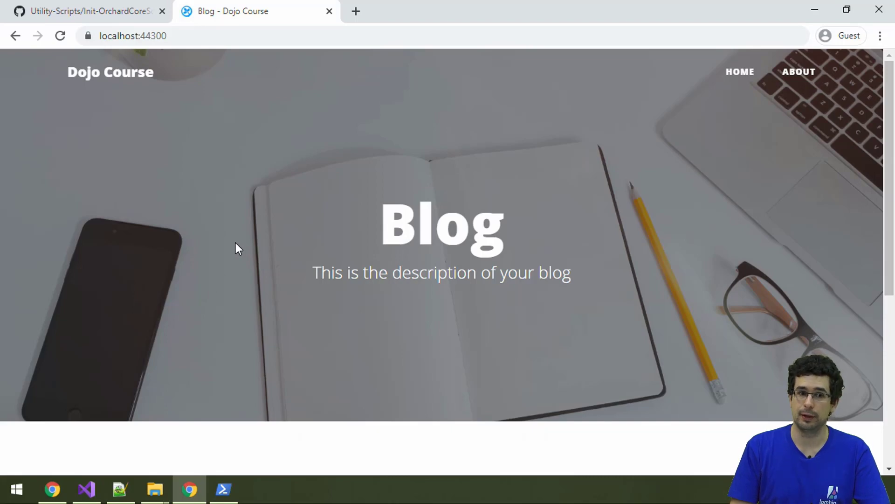
Read the 'Man must explore' blog post, then enter the localhost:44300 admin address
{"action": "scroll", "scroll_direction": "down", "scroll_amount": 3}
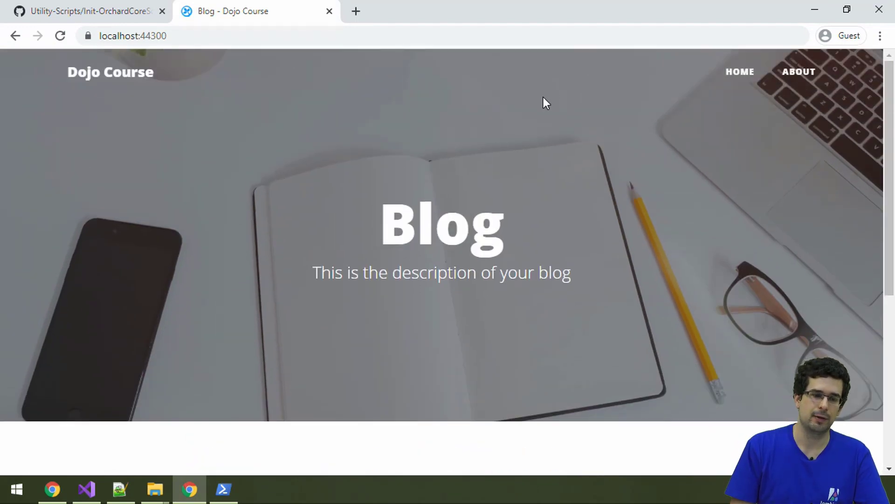
{"action": "scroll", "scroll_direction": "down", "scroll_amount": 3}
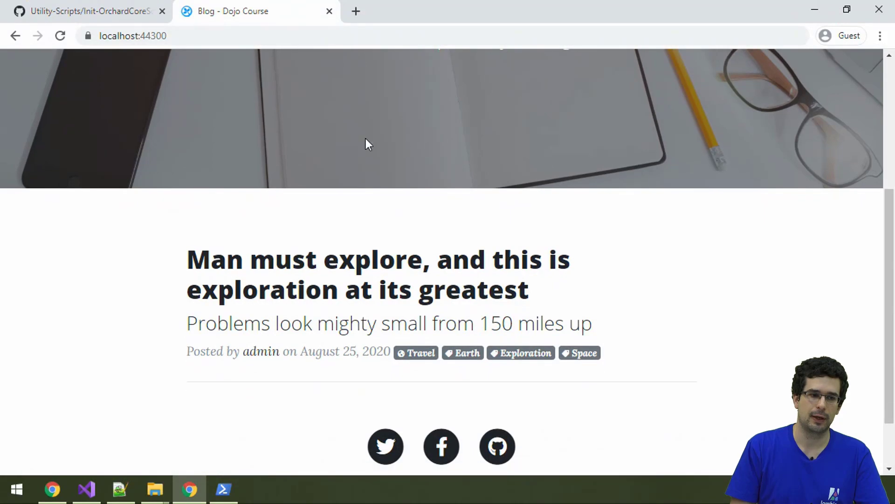
{"action": "left_click", "coordinate": [391, 262]}
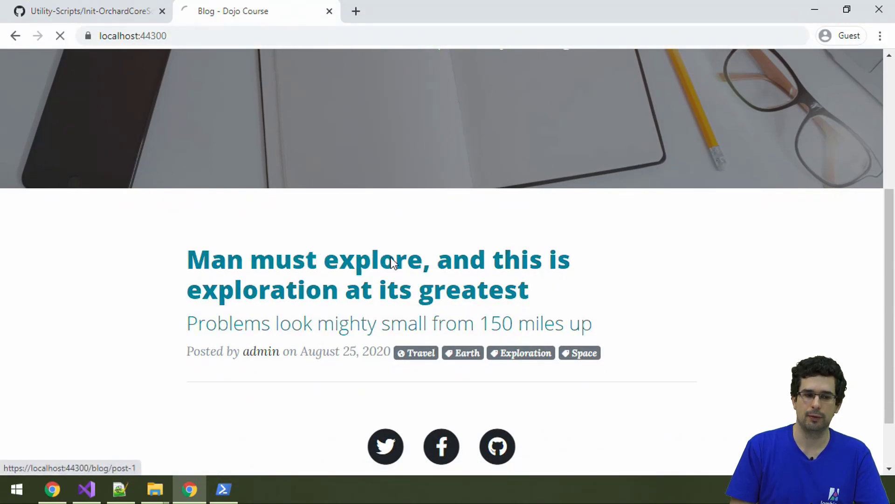
{"action": "left_click", "coordinate": [392, 261]}
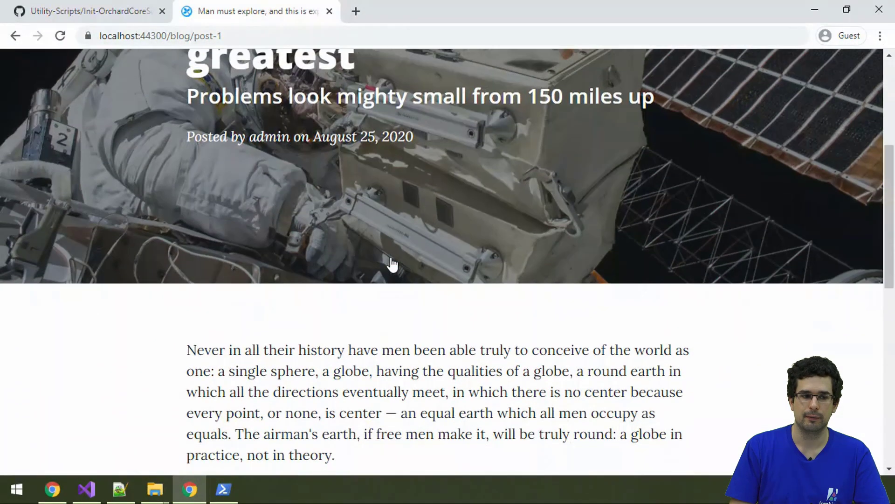
{"action": "scroll", "scroll_direction": "down", "scroll_amount": 3}
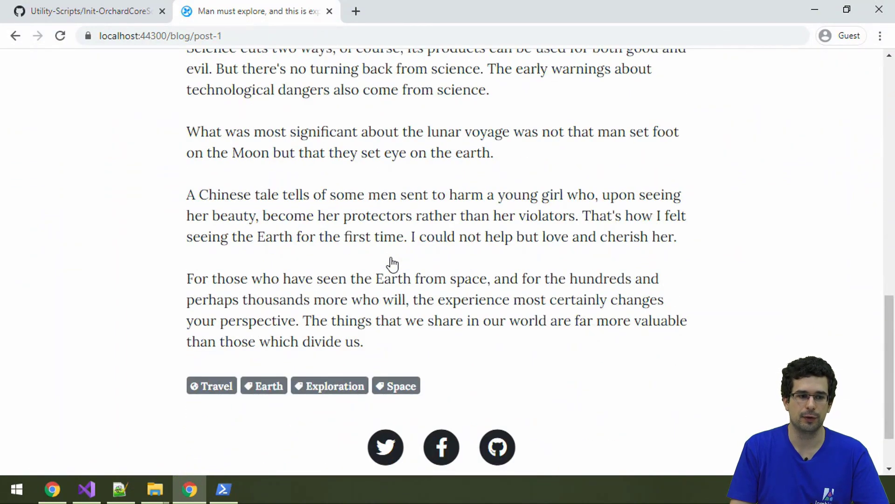
{"action": "scroll", "scroll_direction": "up", "scroll_amount": 3}
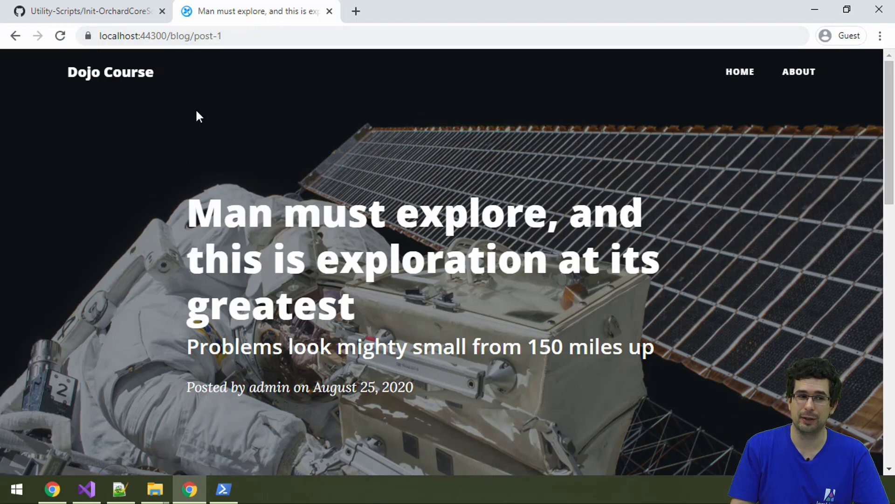
{"action": "type", "text": "https://localhost:44300/b"}
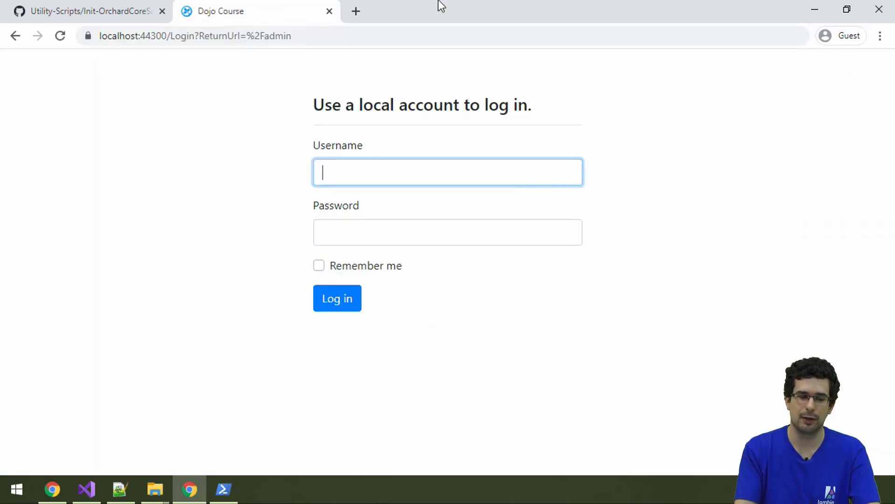
{"action": "type", "text": "admin"}
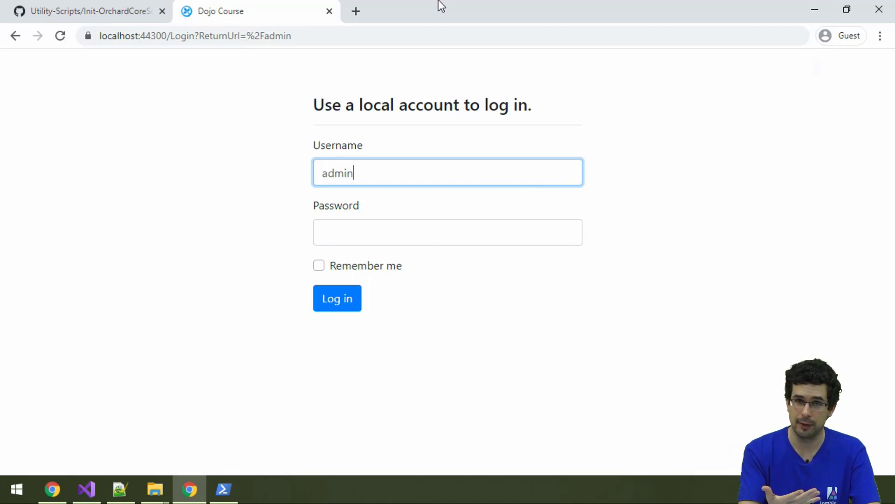
{"action": "type", "text": "••"}
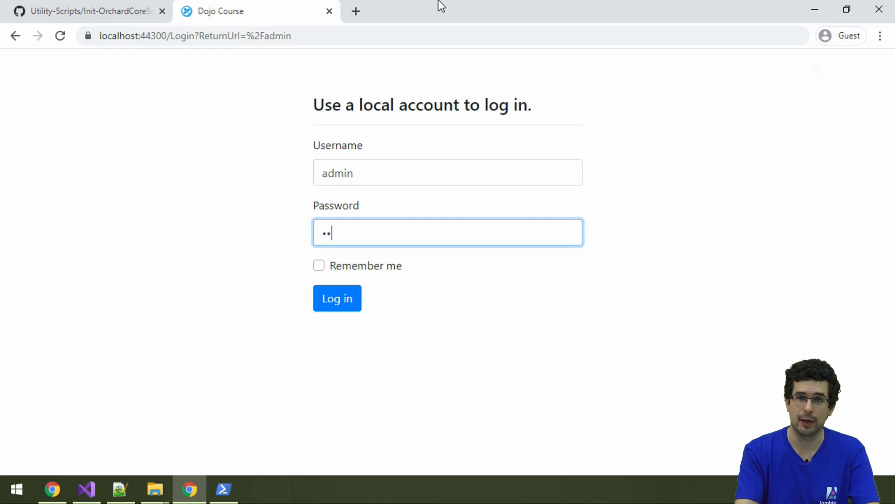
{"action": "type", "text": "password"}
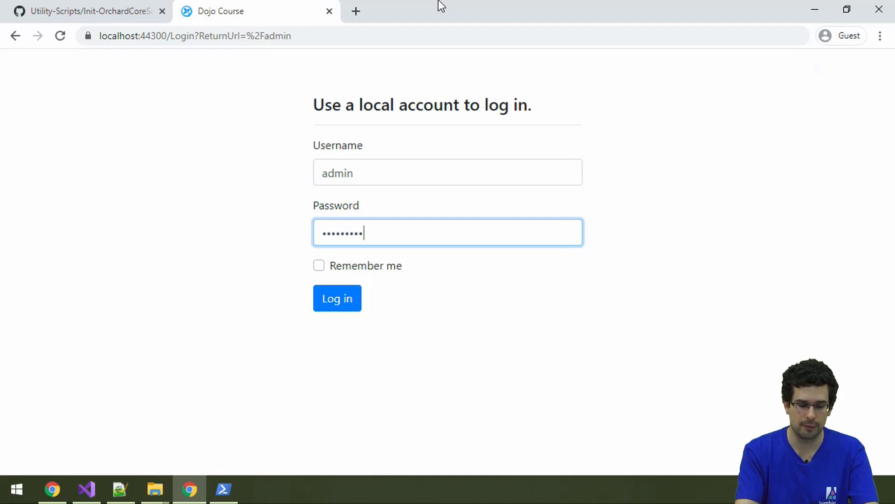
{"action": "left_click", "coordinate": [337, 298]}
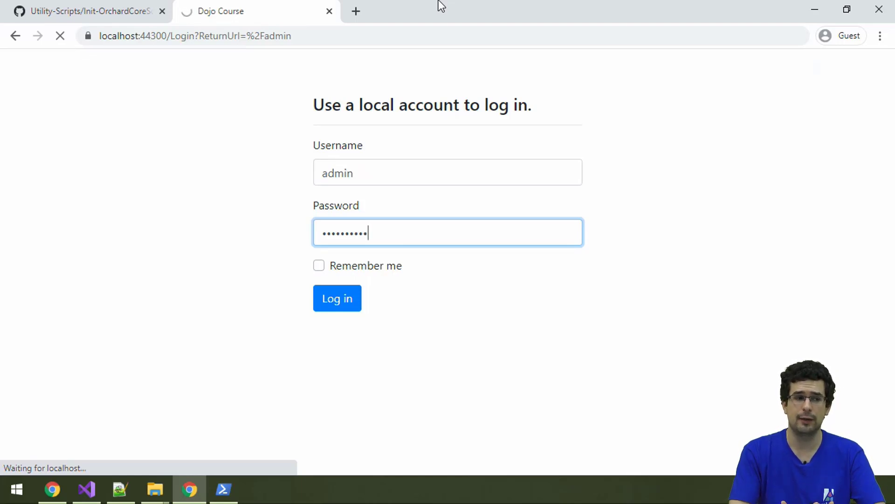
{"action": "left_click", "coordinate": [337, 298]}
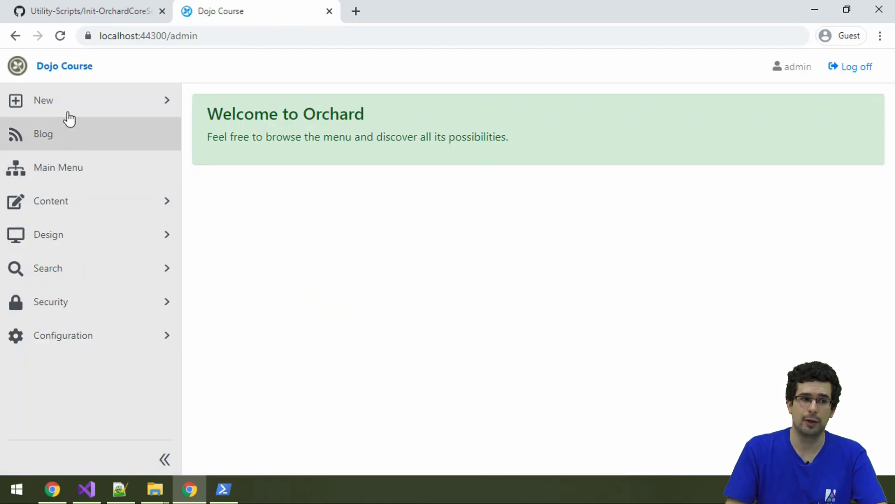
Select the admin page address and switch to the public Dojo Course blog tab
{"action": "left_click", "coordinate": [171, 36]}
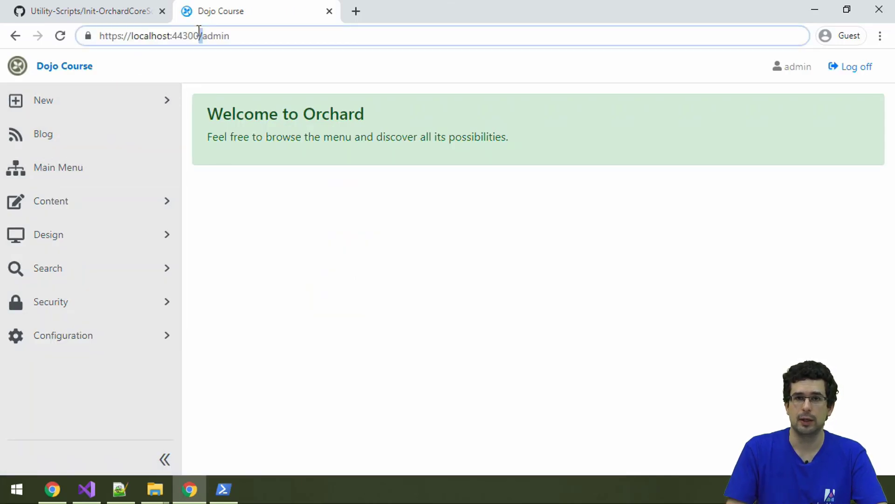
{"action": "mouse_move", "coordinate": [372, 120]}
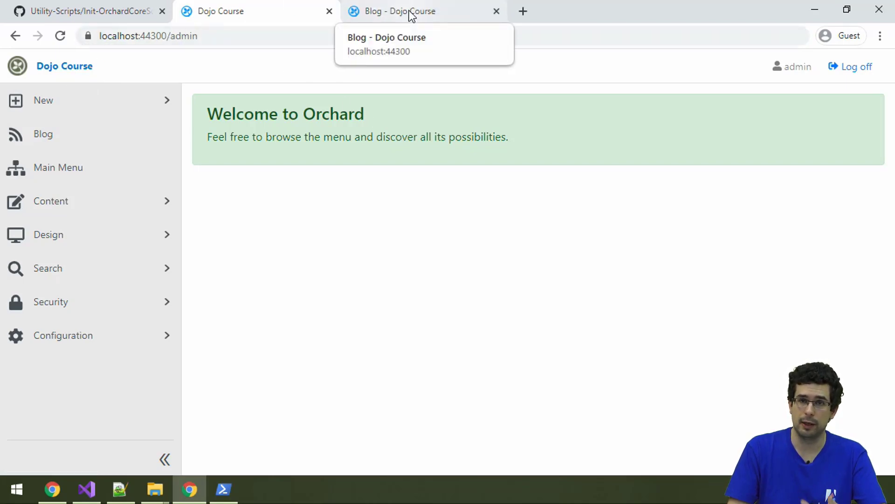
{"action": "left_click", "coordinate": [404, 11]}
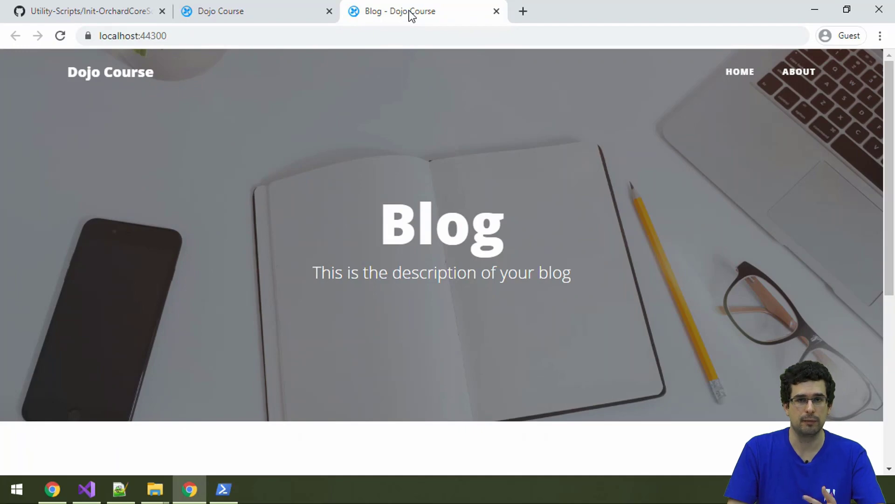
{"action": "mouse_move", "coordinate": [248, 75]}
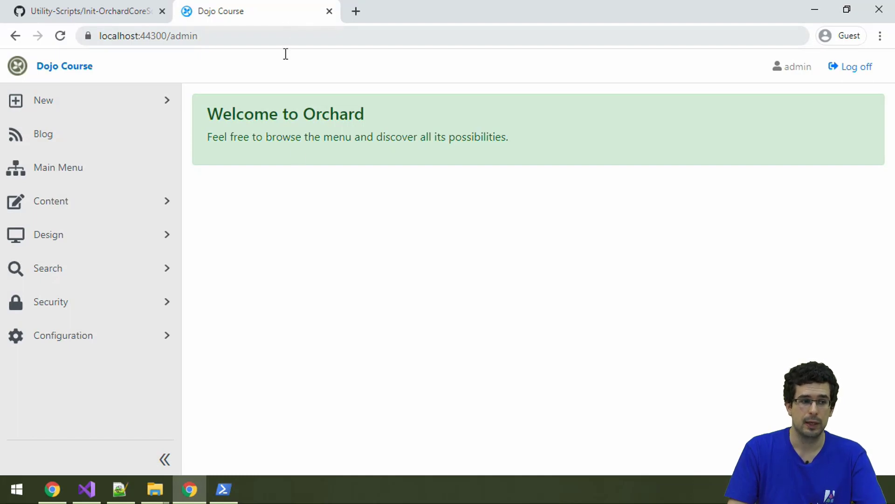
{"action": "mouse_move", "coordinate": [287, 175]}
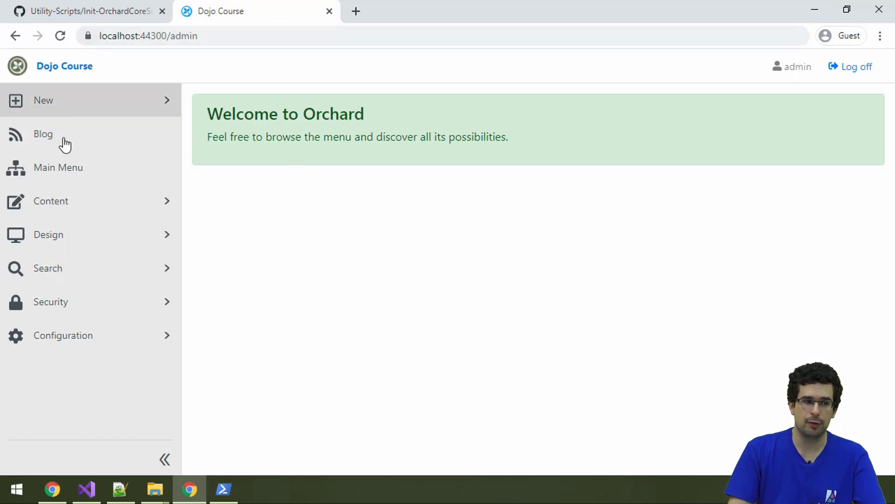
{"action": "mouse_move", "coordinate": [203, 146]}
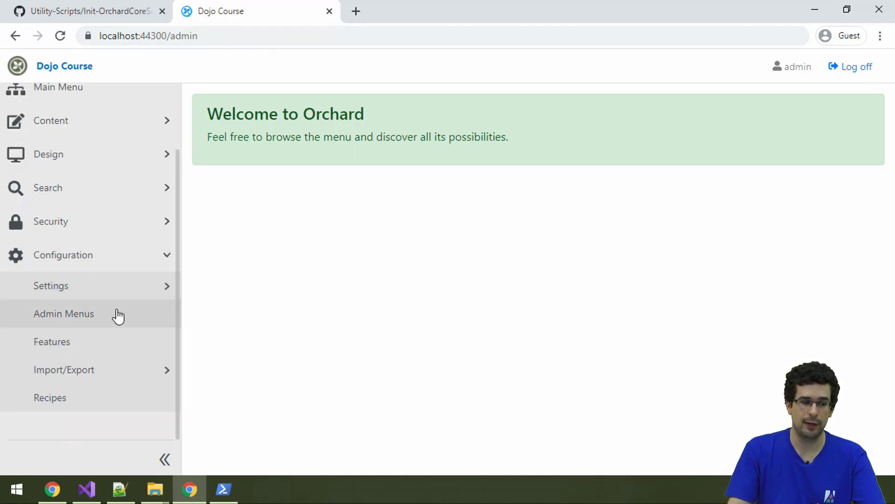
{"action": "mouse_move", "coordinate": [124, 288]}
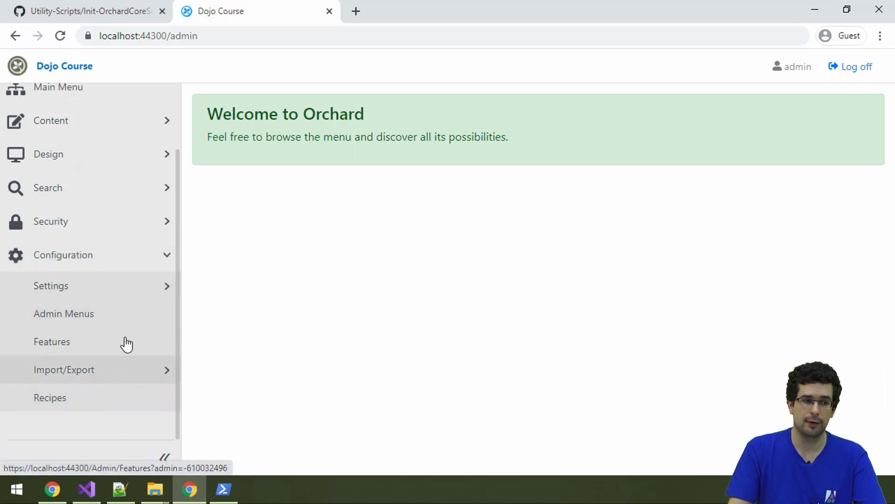
{"action": "mouse_move", "coordinate": [116, 312]}
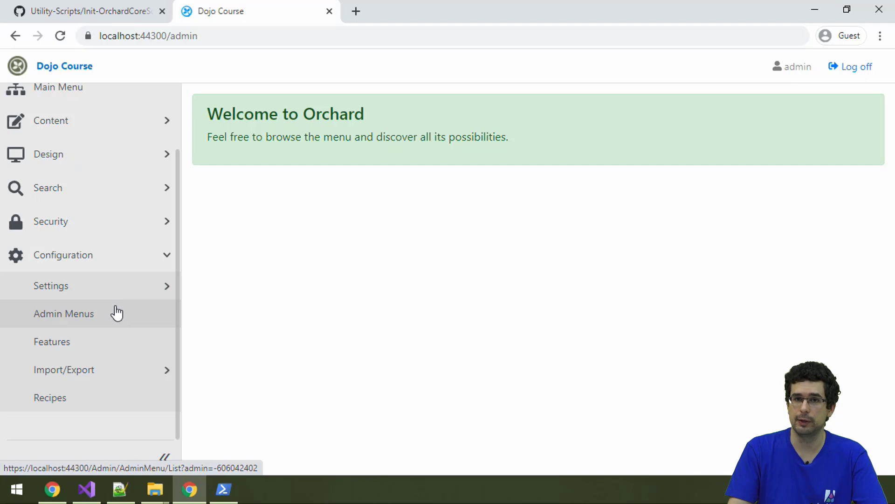
Open Settings > General under Configuration for the Dojo Course site
{"action": "left_click", "coordinate": [50, 286]}
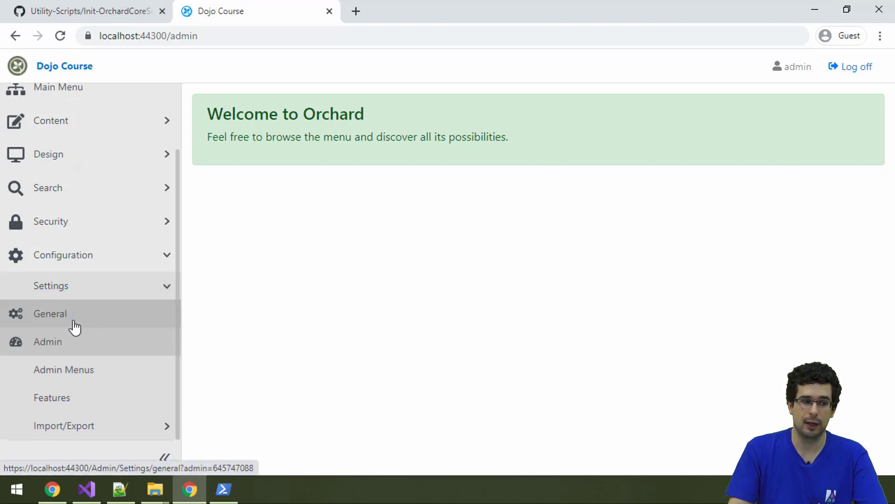
{"action": "left_click", "coordinate": [50, 313]}
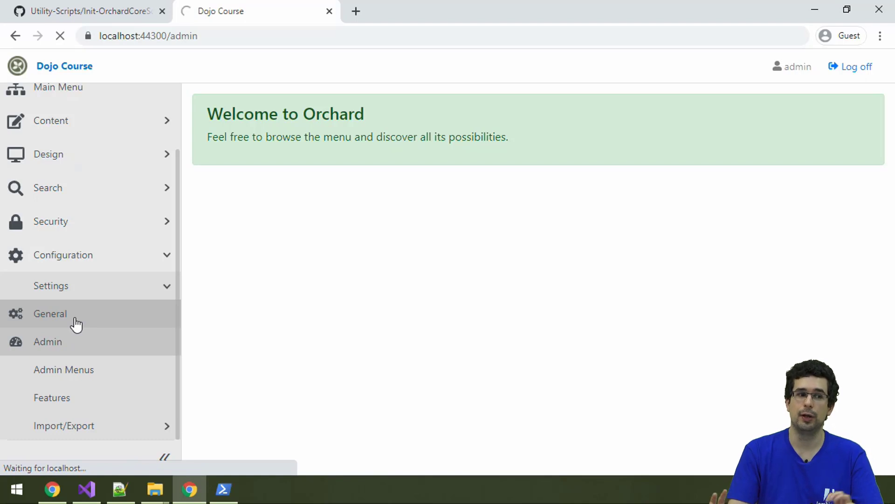
{"action": "left_click", "coordinate": [49, 314]}
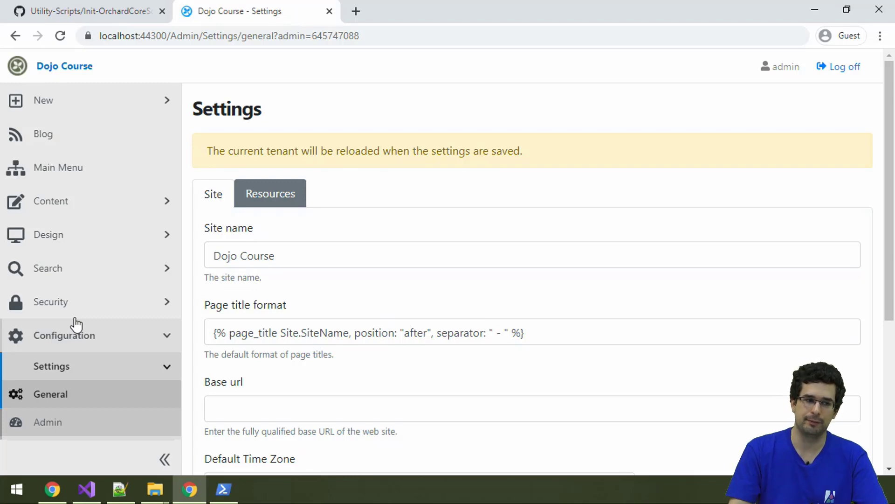
{"action": "scroll", "scroll_direction": "down", "scroll_amount": 3}
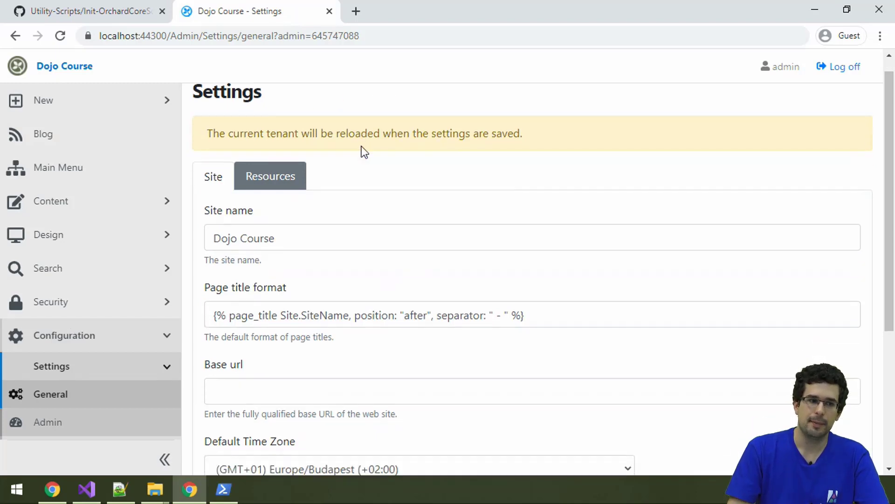
{"action": "scroll", "scroll_direction": "down", "scroll_amount": 3}
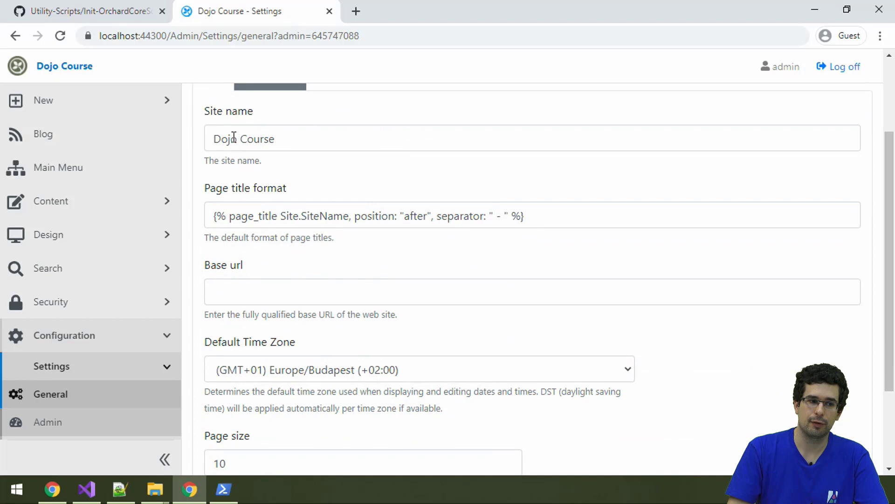
{"action": "left_click", "coordinate": [362, 139]}
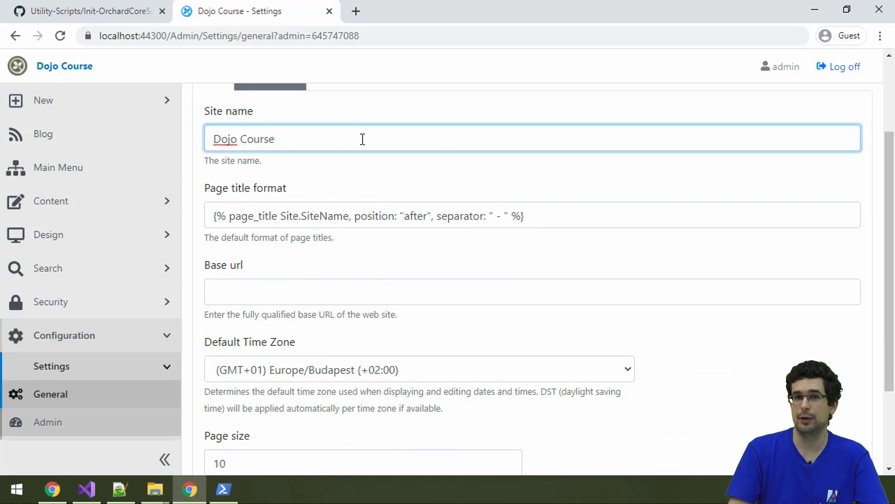
{"action": "mouse_move", "coordinate": [238, 202]}
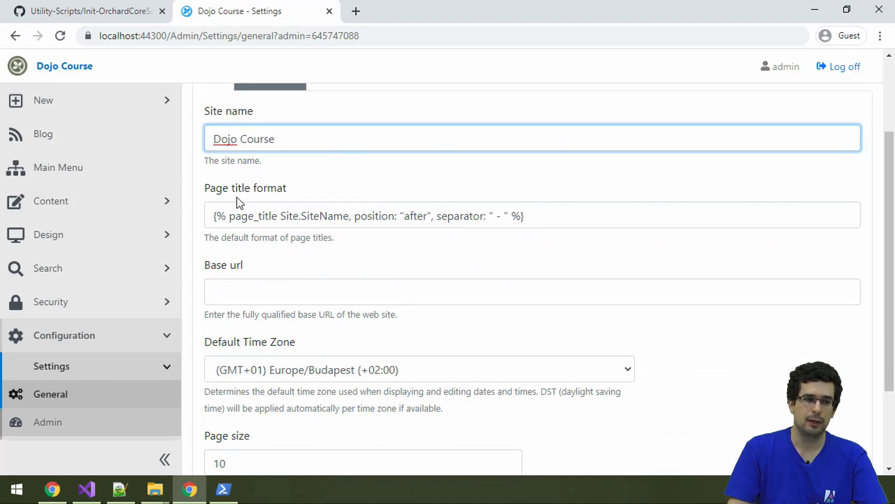
{"action": "mouse_move", "coordinate": [276, 76]}
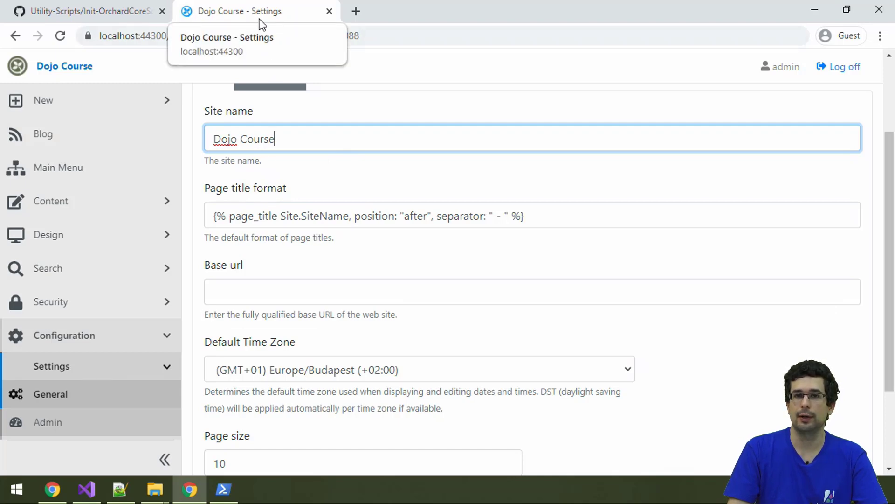
{"action": "mouse_move", "coordinate": [209, 22]}
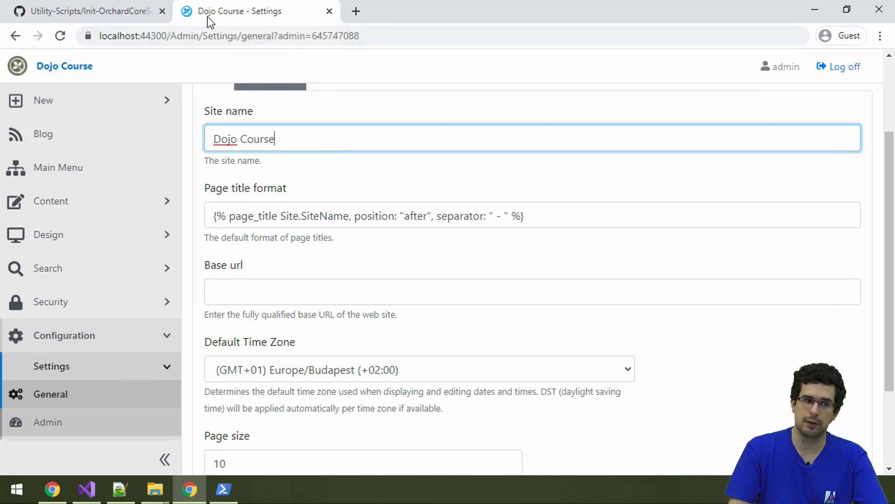
{"action": "mouse_move", "coordinate": [223, 225]}
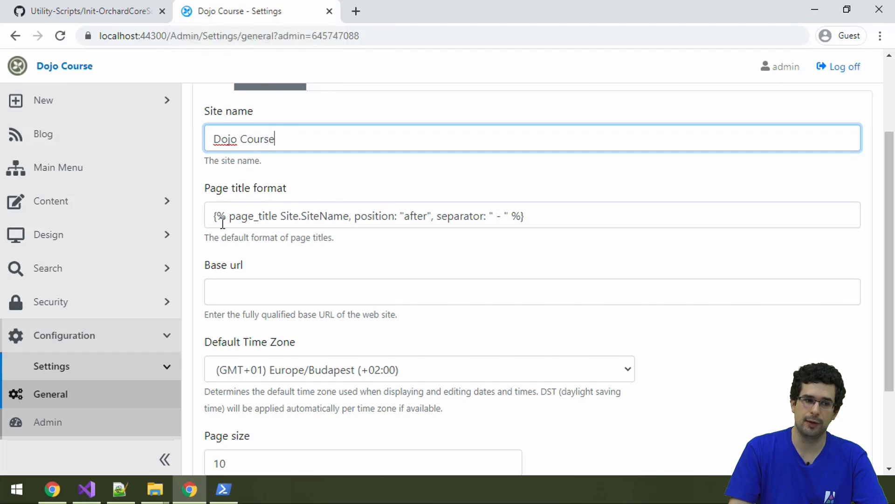
{"action": "mouse_move", "coordinate": [284, 233]}
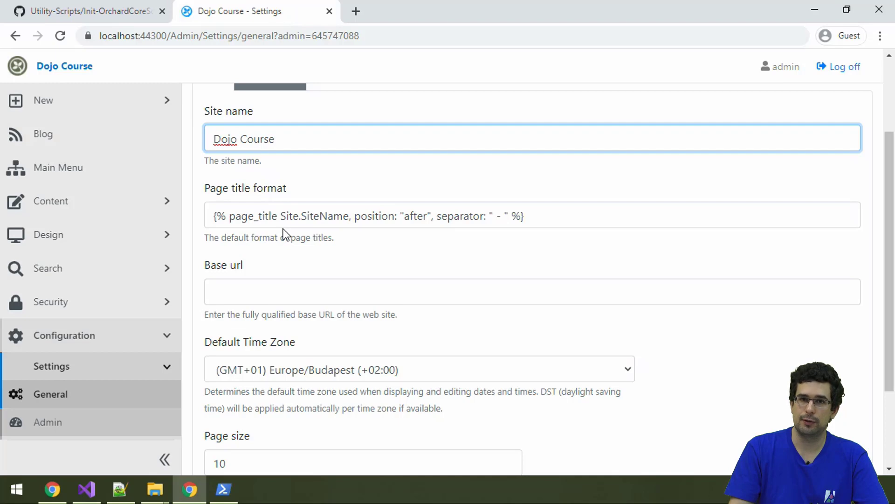
{"action": "mouse_move", "coordinate": [242, 239]}
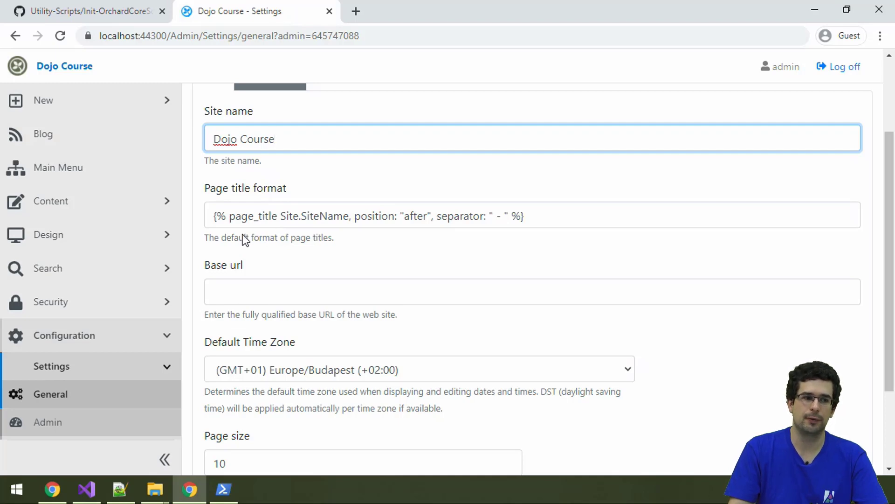
{"action": "left_click", "coordinate": [222, 215]}
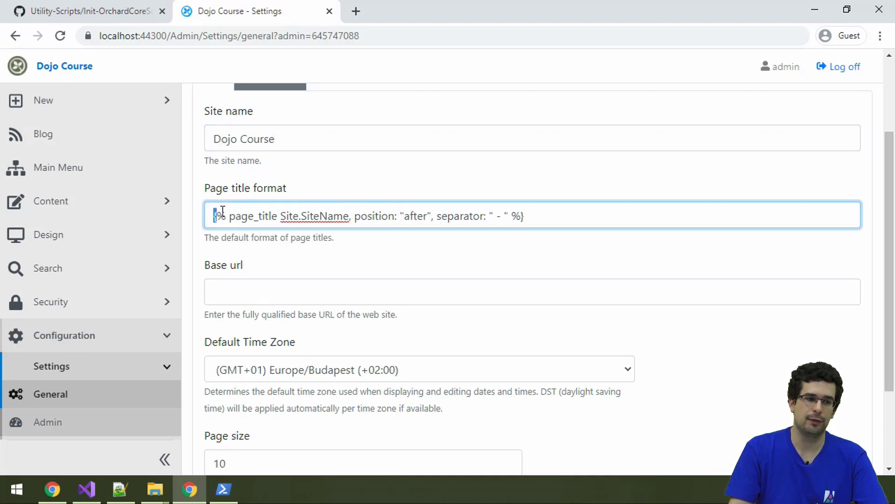
{"action": "left_click_drag", "start_coordinate": [215, 216], "coordinate": [279, 216]}
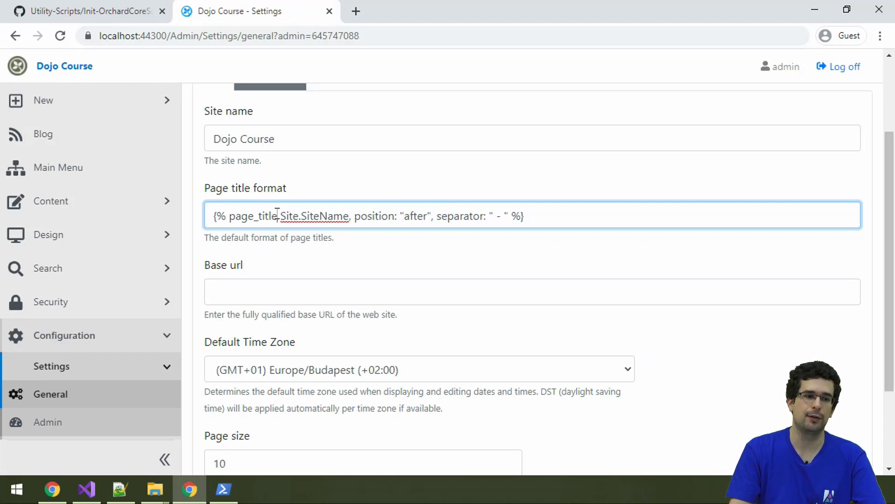
{"action": "key", "text": "ctrl+a"}
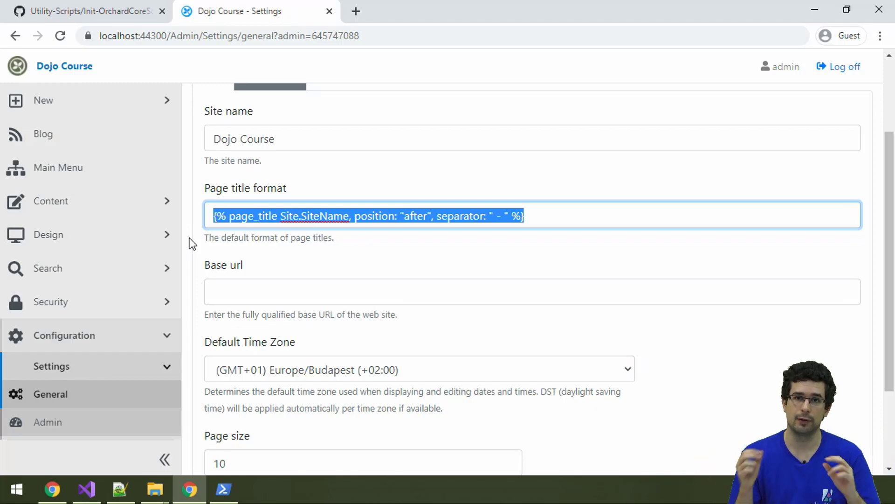
{"action": "left_click", "coordinate": [304, 216]}
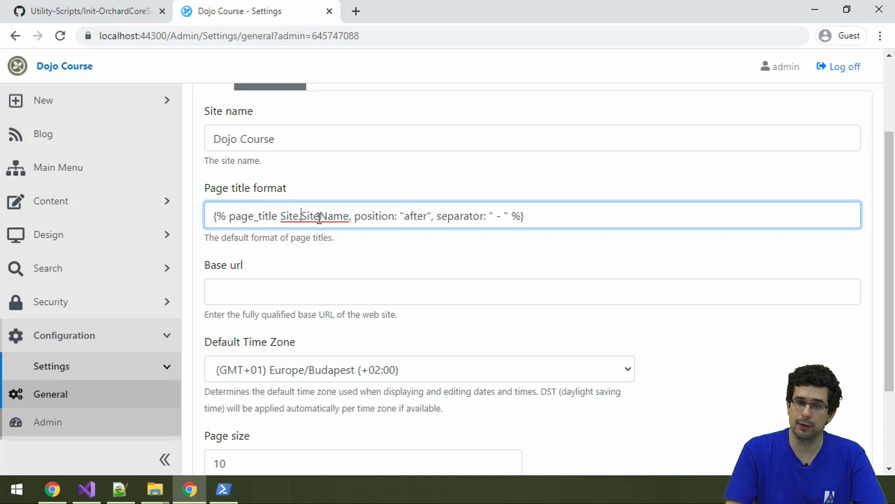
{"action": "scroll", "scroll_direction": "down", "scroll_amount": 3}
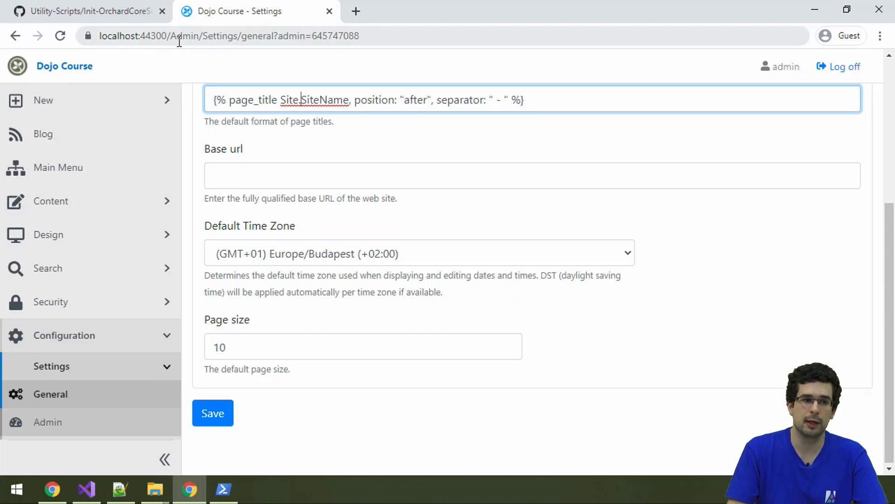
{"action": "mouse_move", "coordinate": [189, 129]}
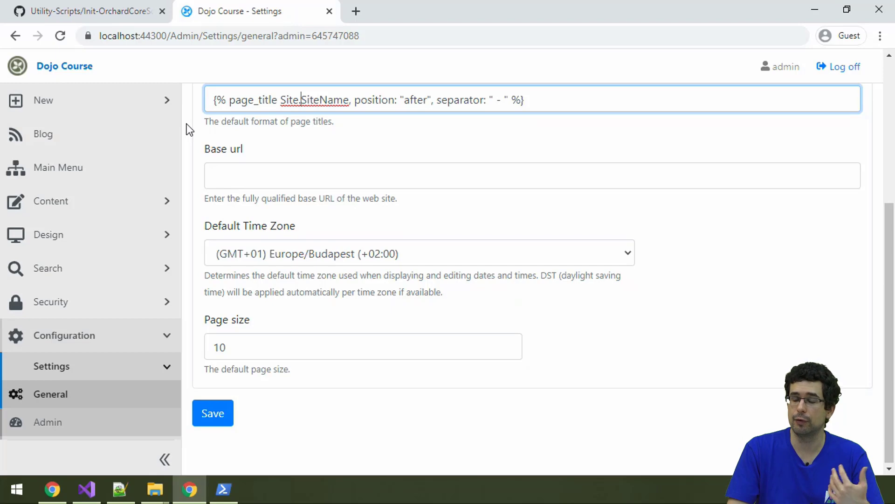
{"action": "mouse_move", "coordinate": [250, 238]}
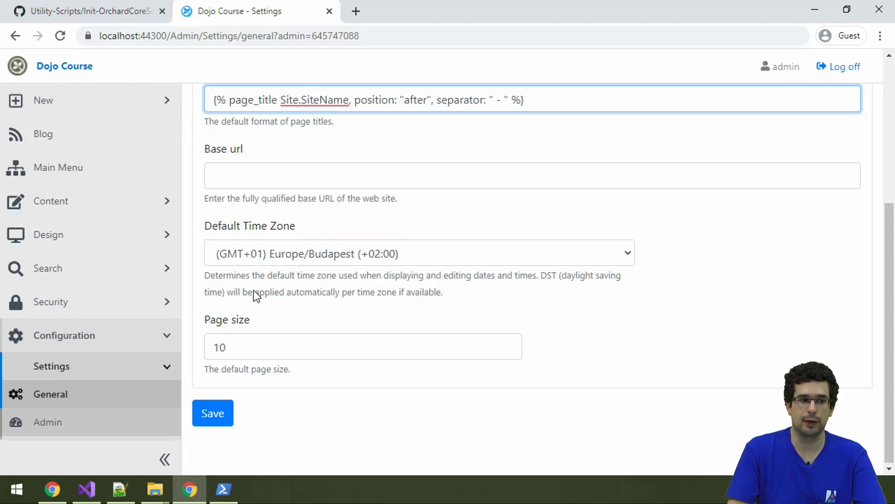
{"action": "double_click", "coordinate": [229, 320]}
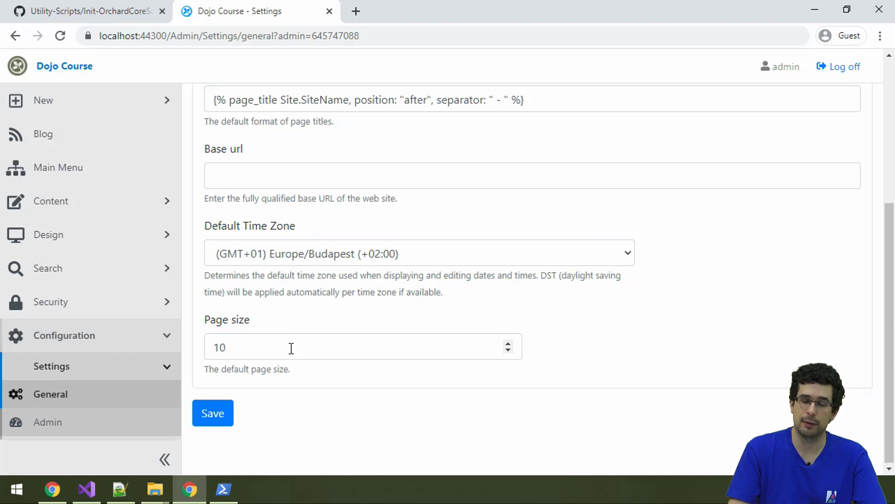
{"action": "left_click", "coordinate": [291, 348]}
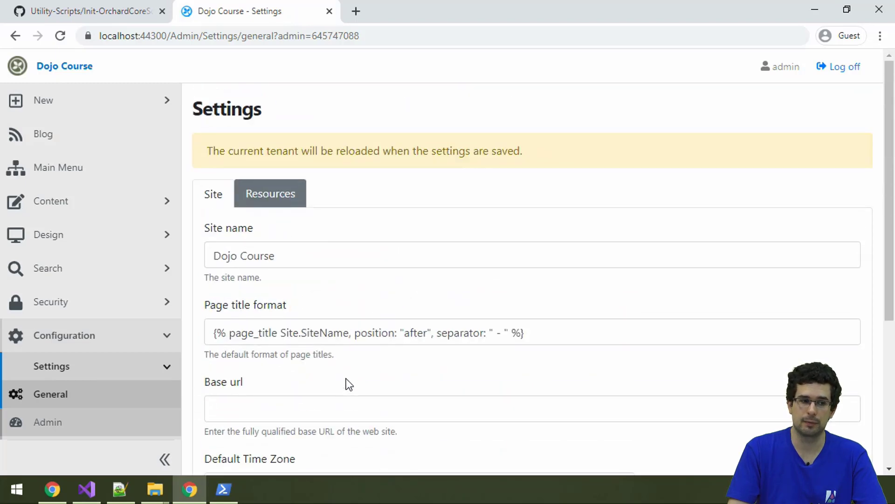
{"action": "mouse_move", "coordinate": [350, 375]}
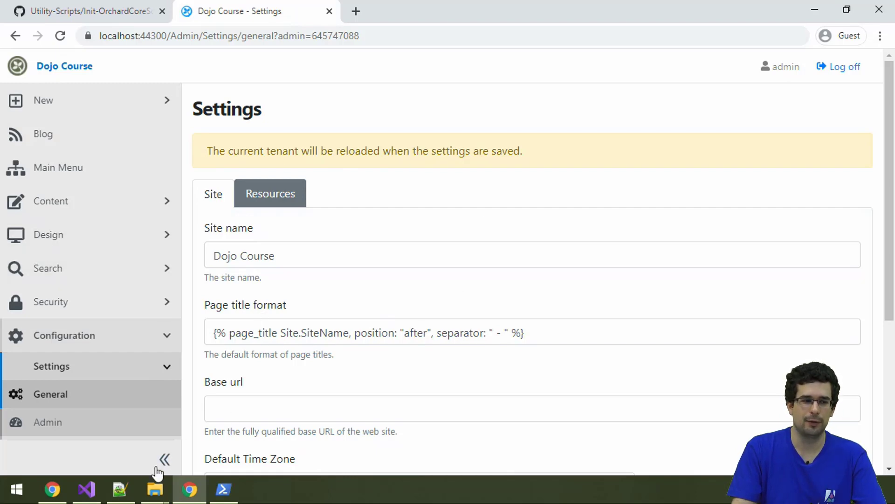
Collapse the admin sidebar with its double-chevron button to widen the settings page
{"action": "left_click", "coordinate": [164, 459]}
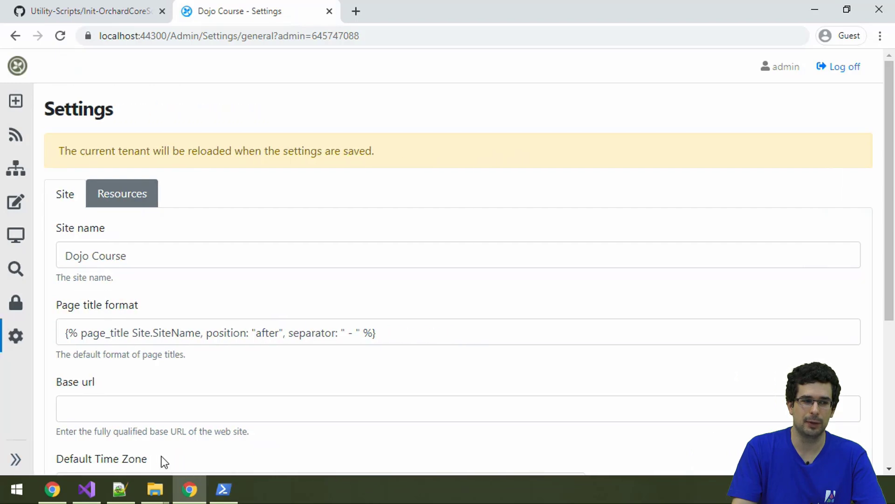